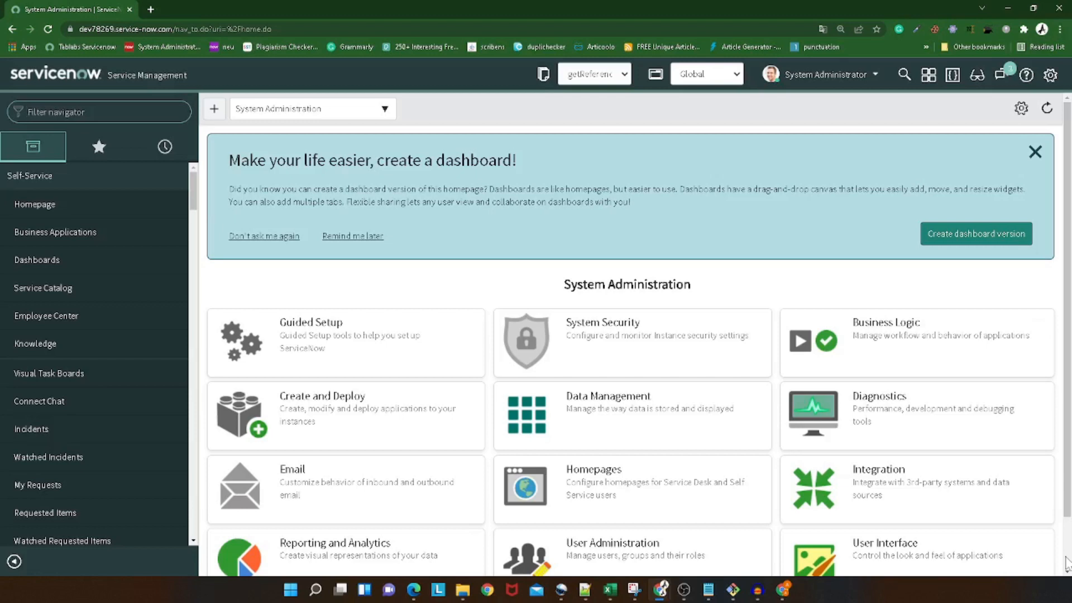
{"action": "mouse_move", "coordinate": [886, 469]}
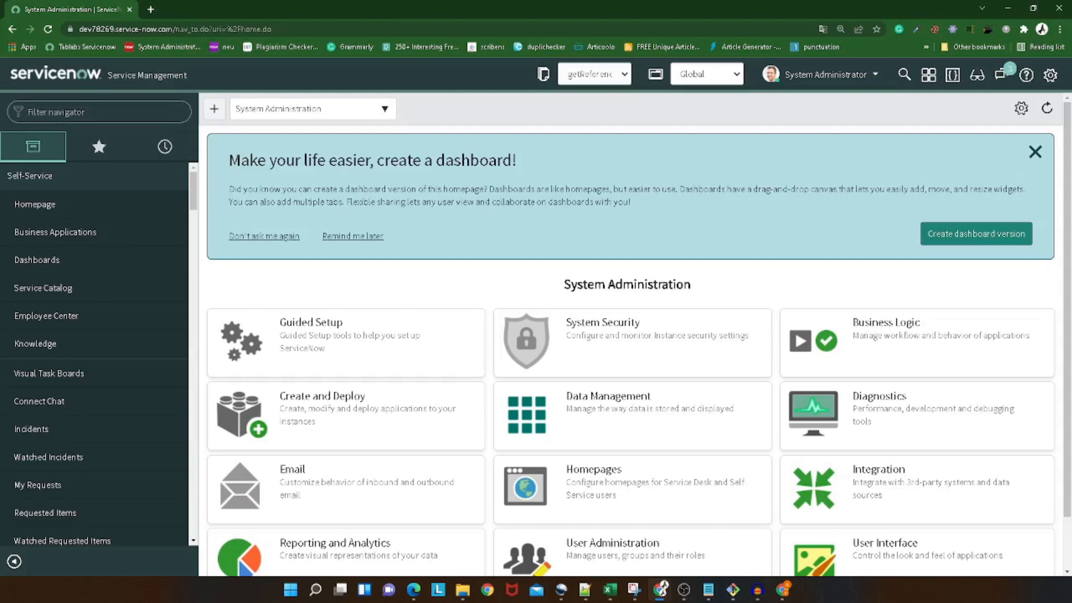
Enter sys_user.LIST in the Filter navigator to open the Users list in a new tab
{"action": "type", "text": "sys_user.LIS"}
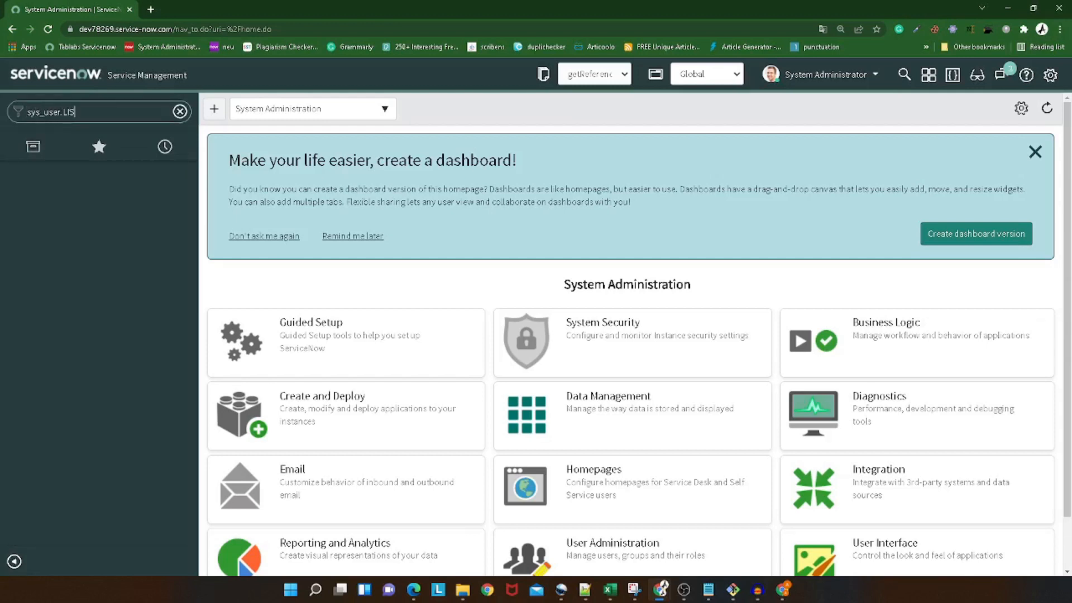
{"action": "type", "text": "t"}
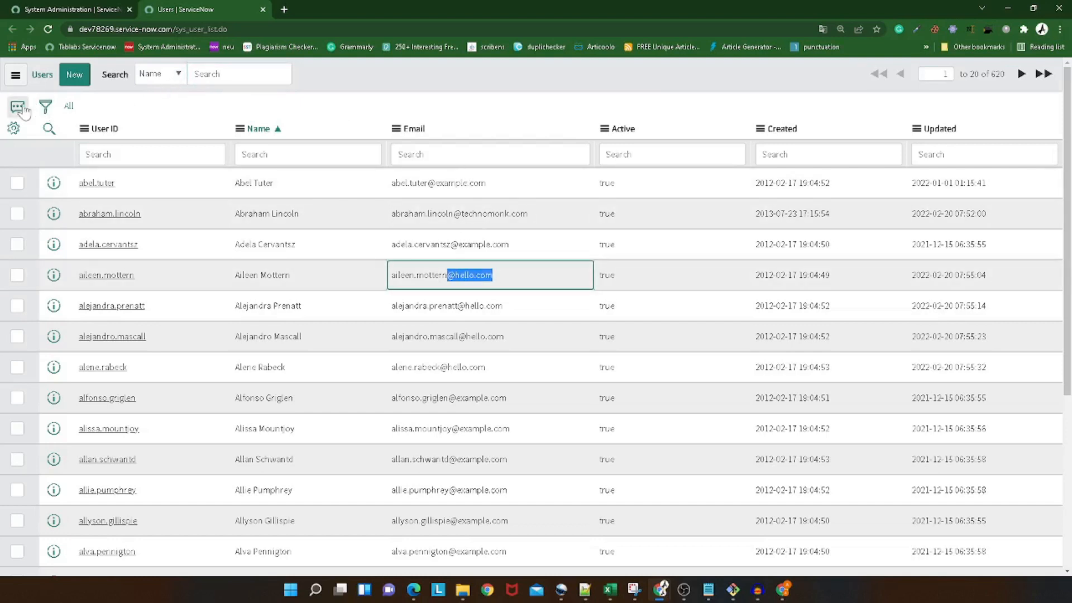
{"action": "left_click", "coordinate": [45, 106]}
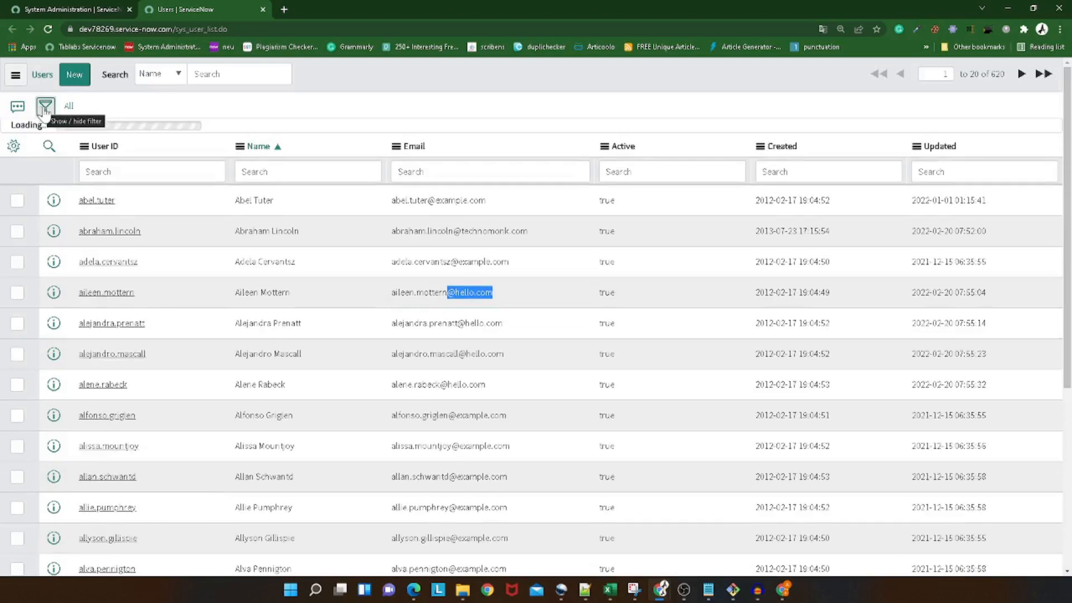
{"action": "left_click", "coordinate": [45, 106]}
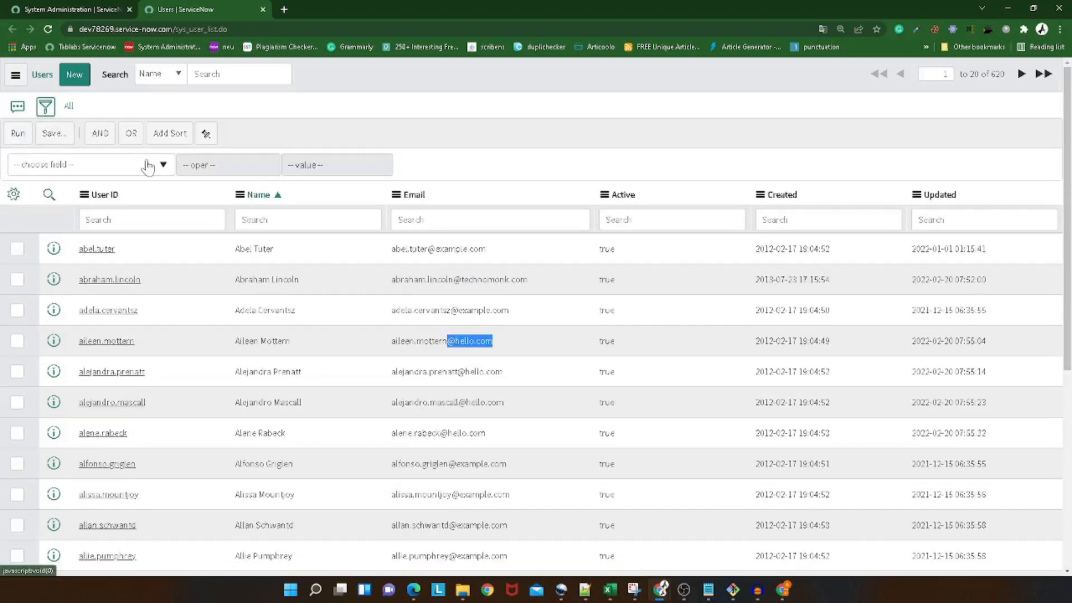
{"action": "mouse_move", "coordinate": [148, 167]}
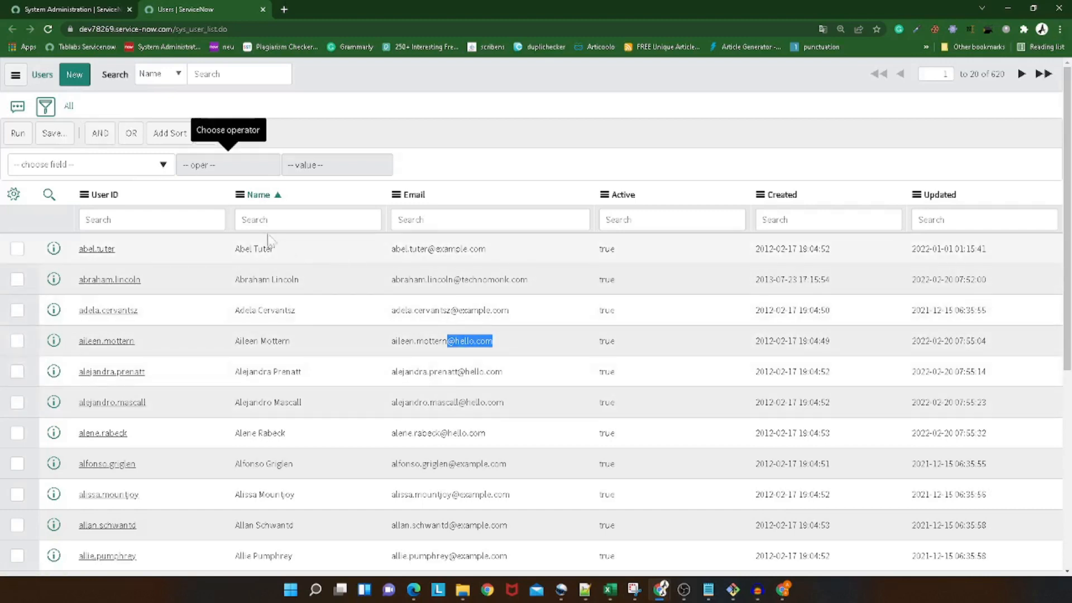
{"action": "left_click", "coordinate": [89, 164]}
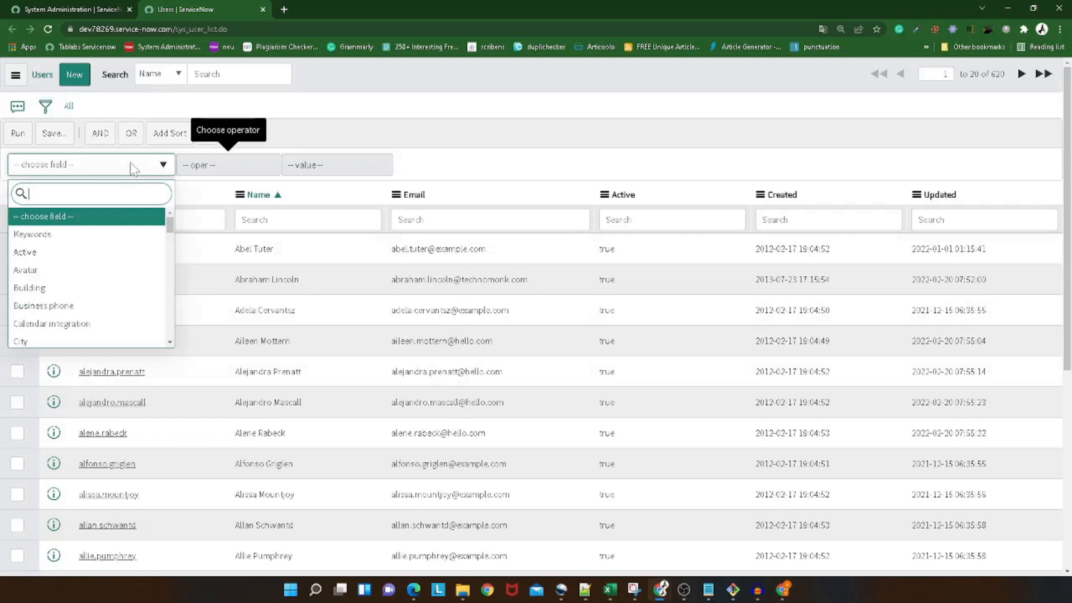
{"action": "type", "text": "ema"}
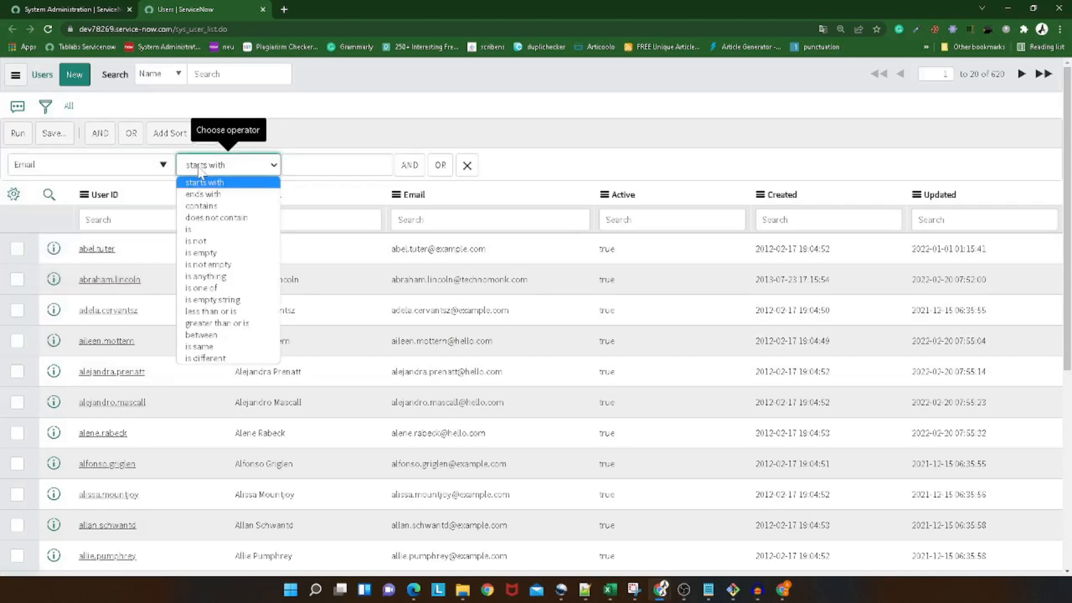
{"action": "left_click", "coordinate": [200, 205]}
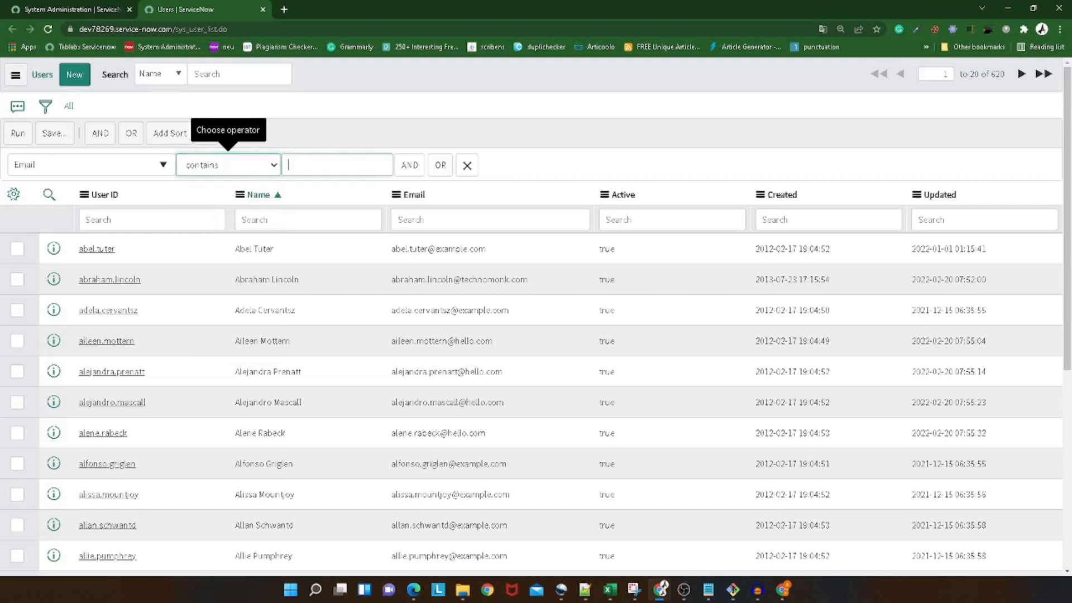
{"action": "type", "text": "@hello.com"}
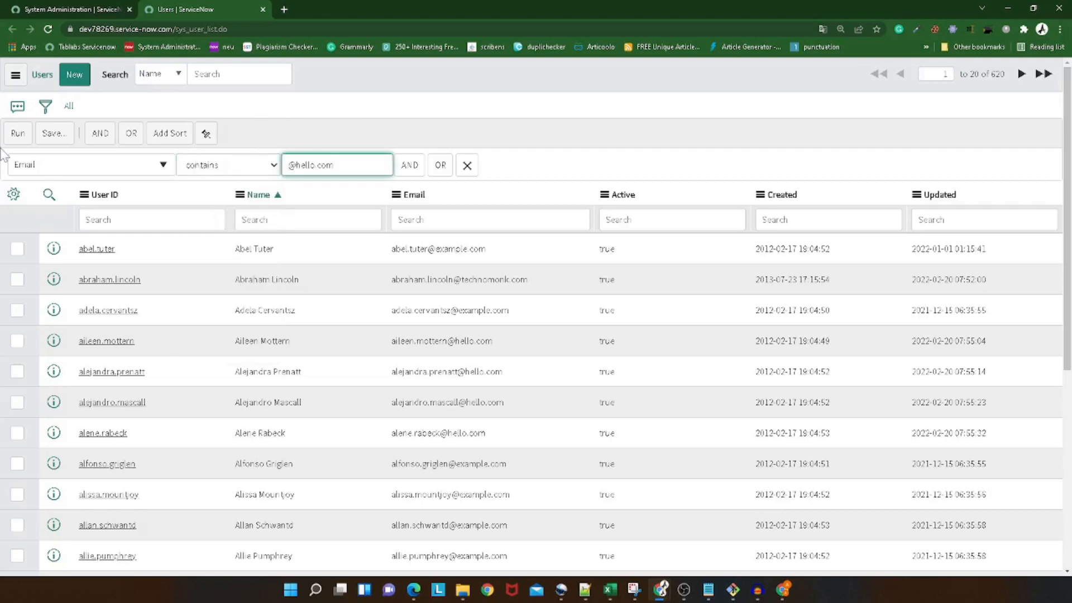
{"action": "left_click", "coordinate": [18, 133]}
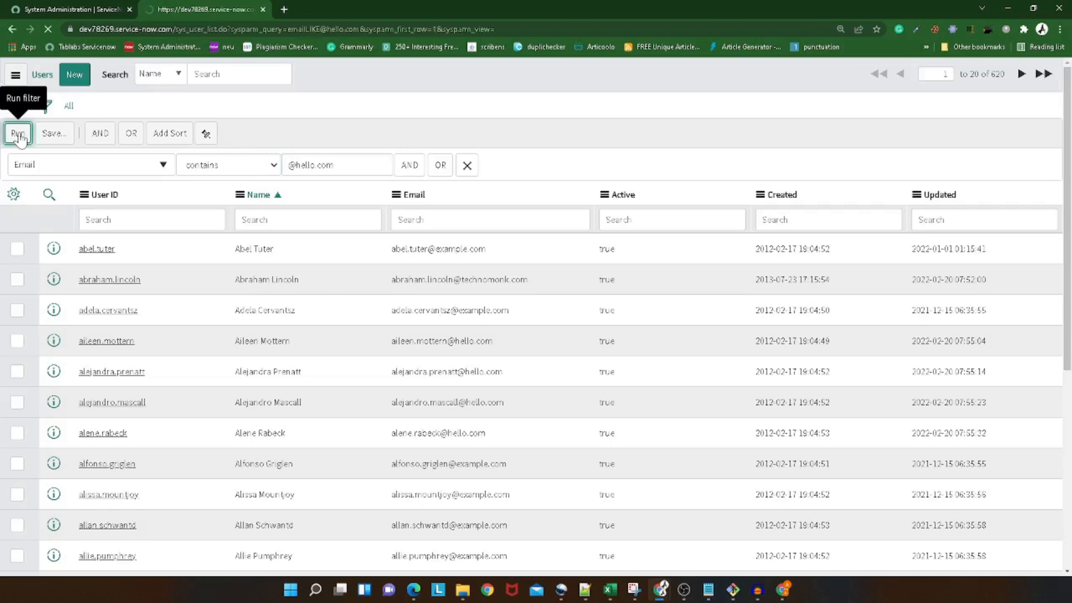
{"action": "left_click", "coordinate": [17, 133]}
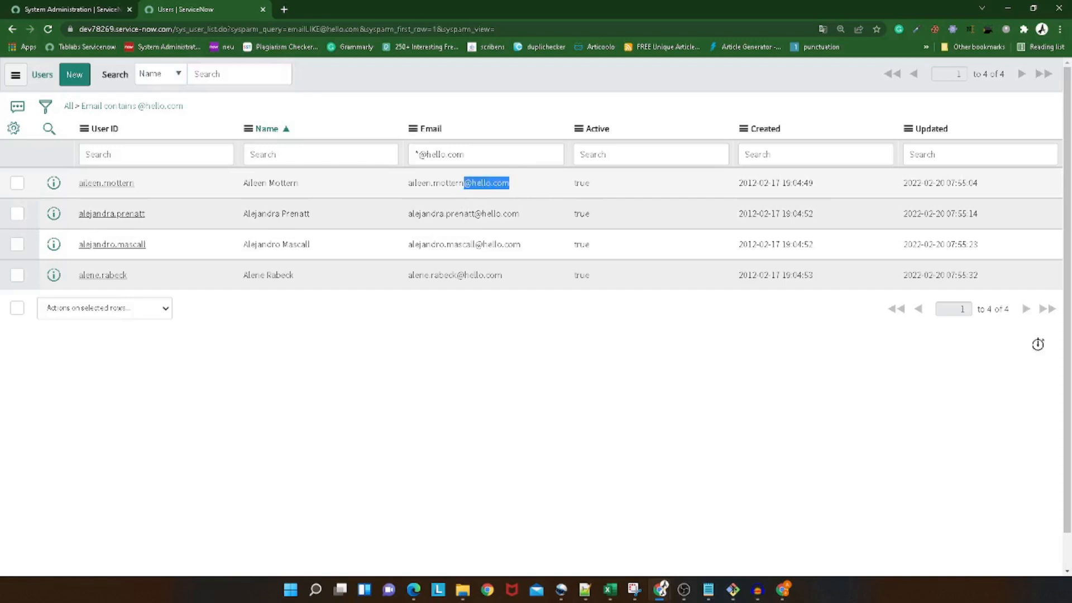
{"action": "left_click", "coordinate": [485, 183]}
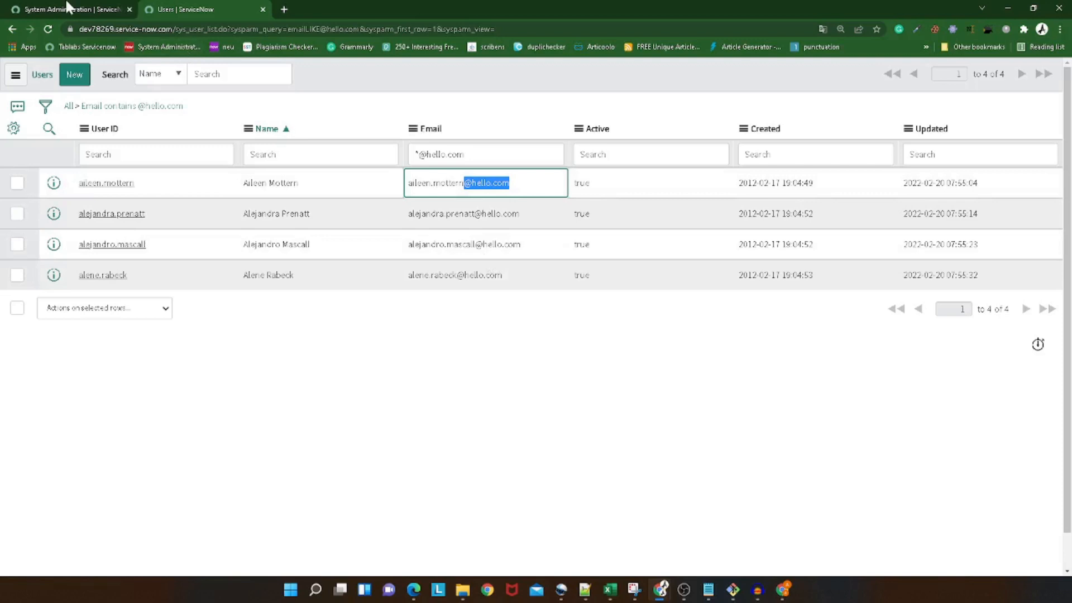
Return to the System Administration tab and open System Definition > Fix Scripts
{"action": "left_click", "coordinate": [65, 8]}
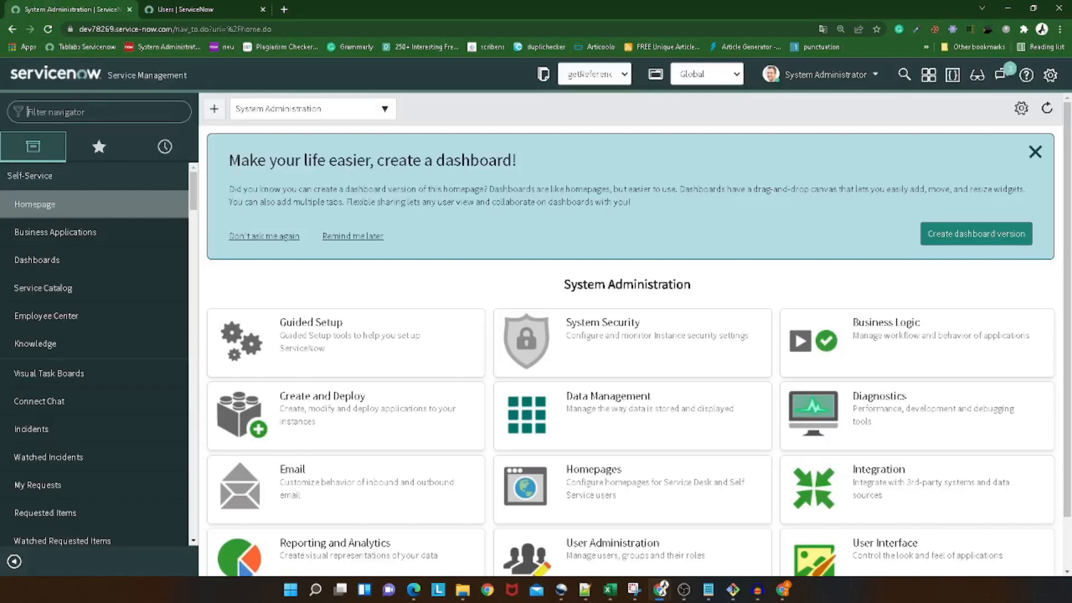
{"action": "type", "text": "fix scrip"}
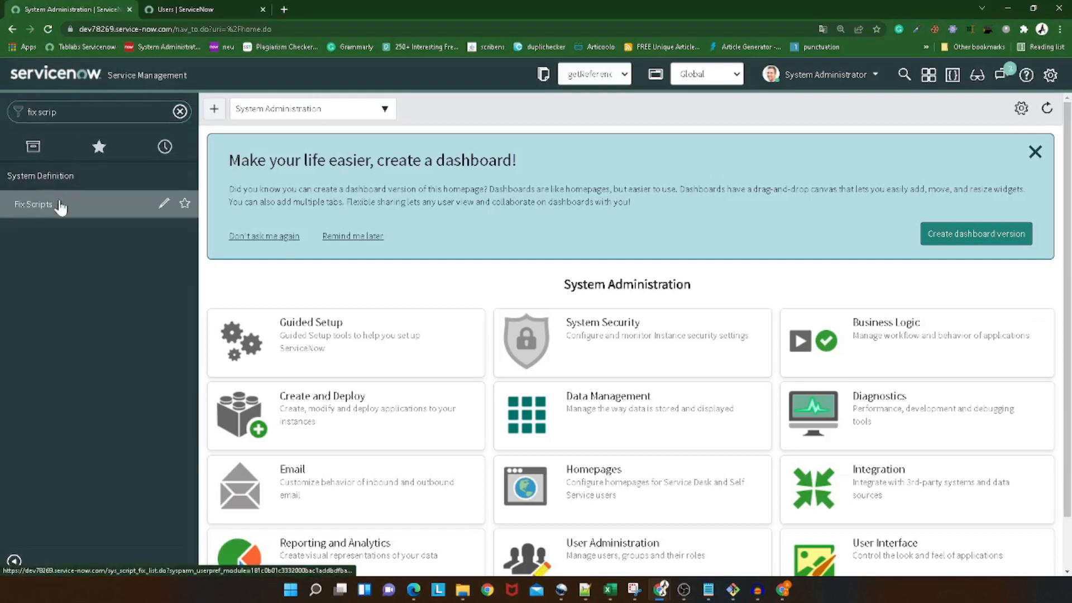
{"action": "left_click", "coordinate": [33, 204]}
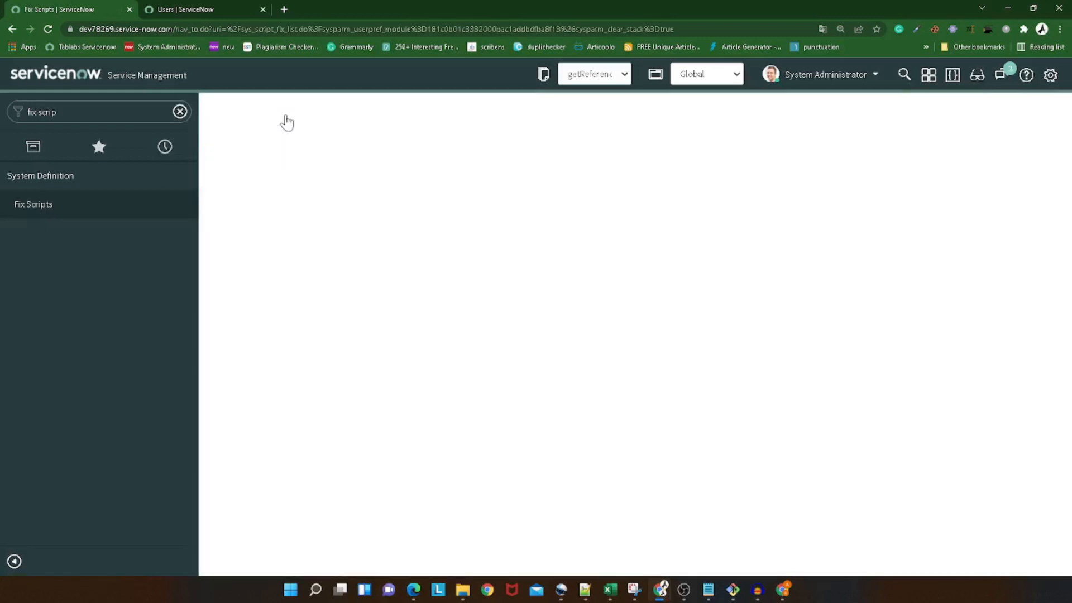
Create a new fix script record named UpdateEmailDomain
{"action": "left_click", "coordinate": [33, 204]}
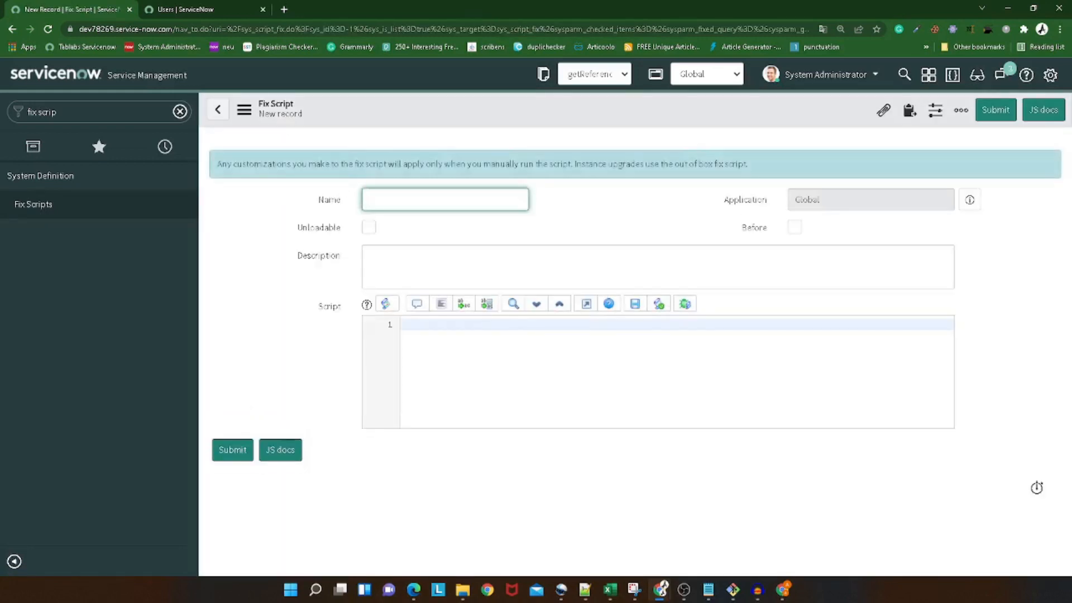
{"action": "type", "text": "U"}
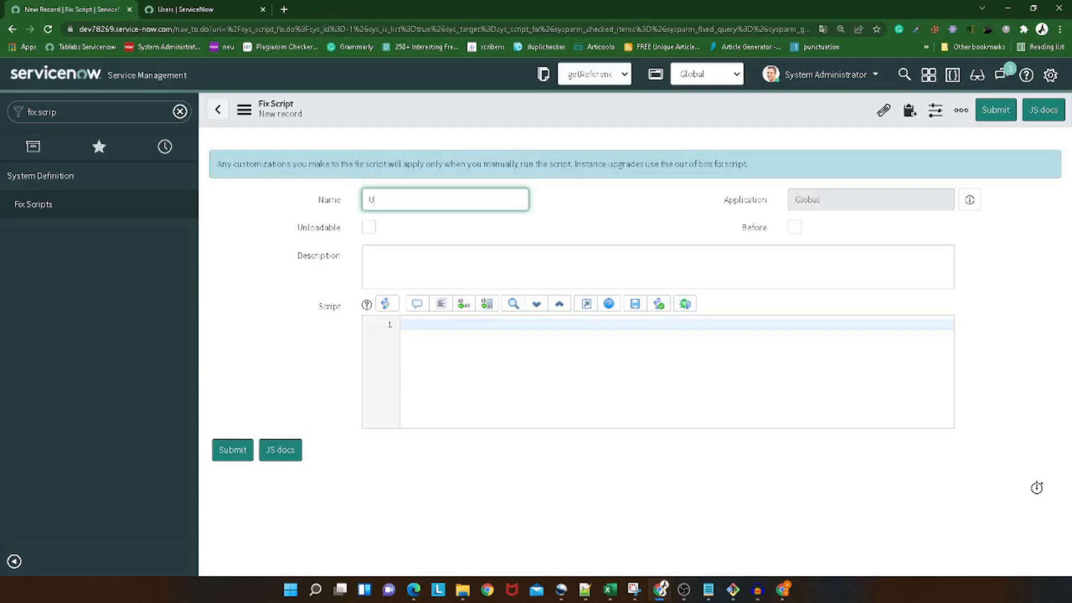
{"action": "type", "text": "pdate"}
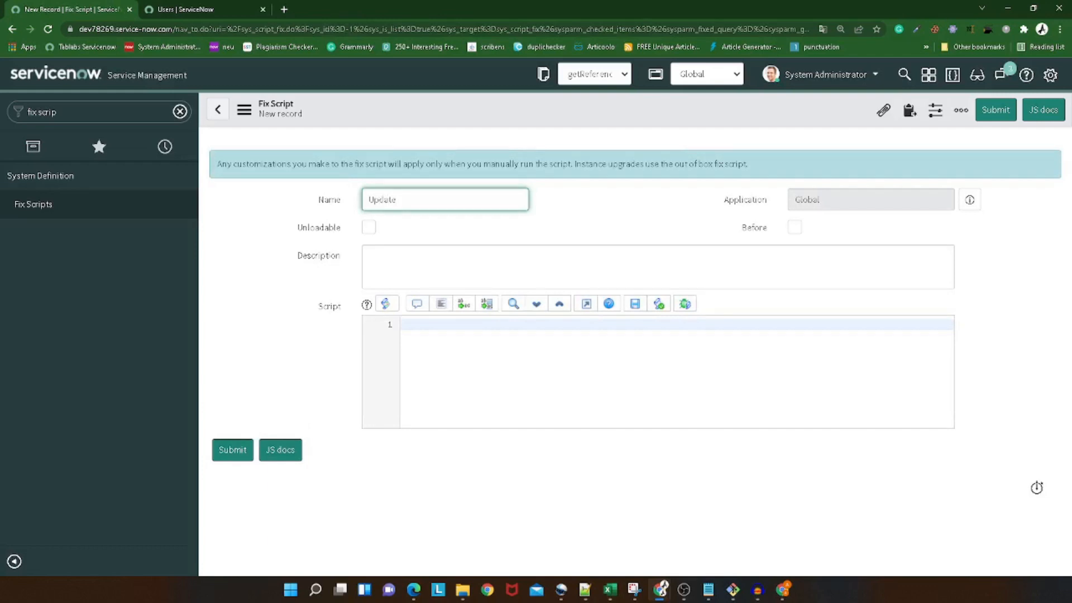
{"action": "type", "text": "EmailDomain"}
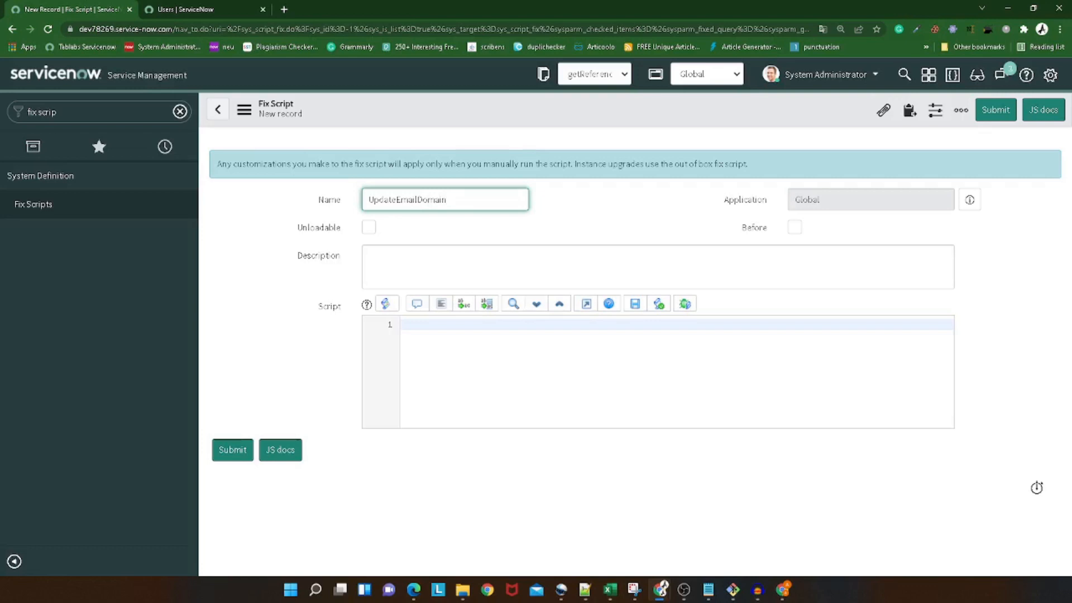
{"action": "mouse_move", "coordinate": [463, 304]}
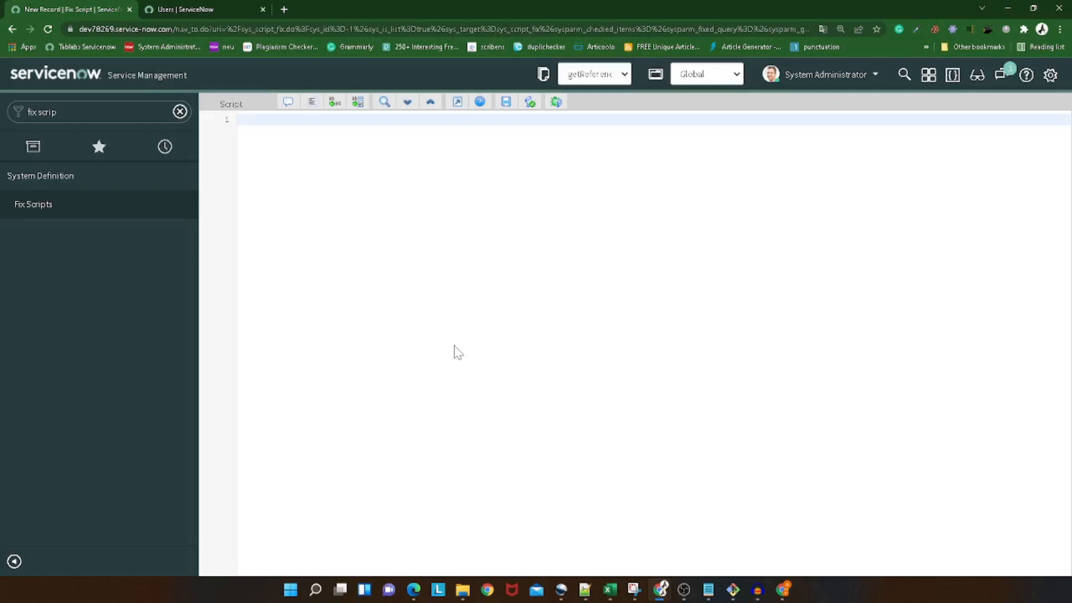
Write the first script line: var grUsers = new GlideRecord('sys_user');
{"action": "left_click", "coordinate": [274, 119]}
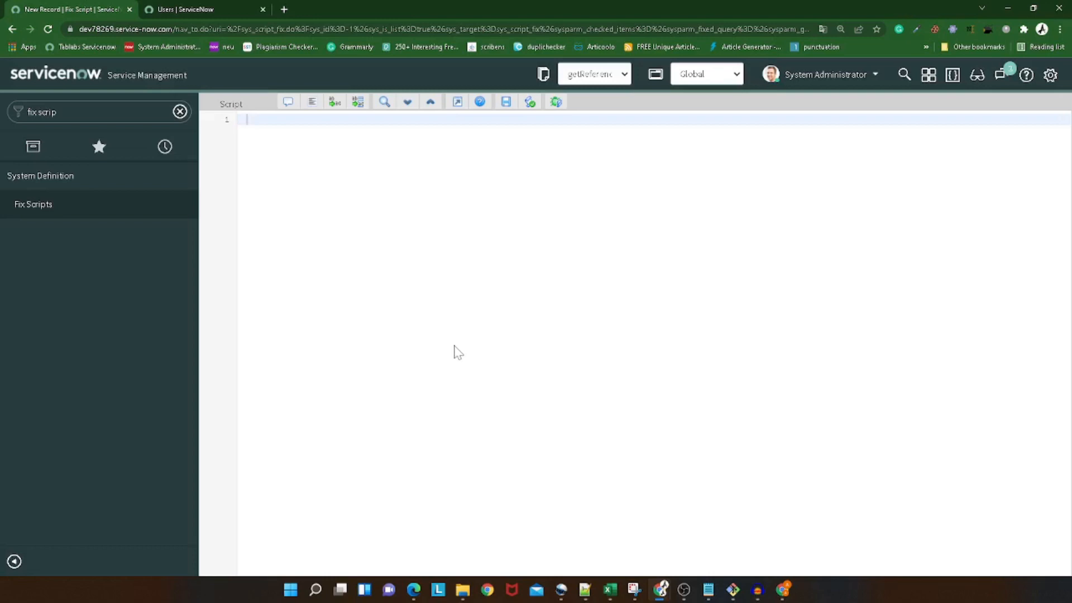
{"action": "type", "text": "var"}
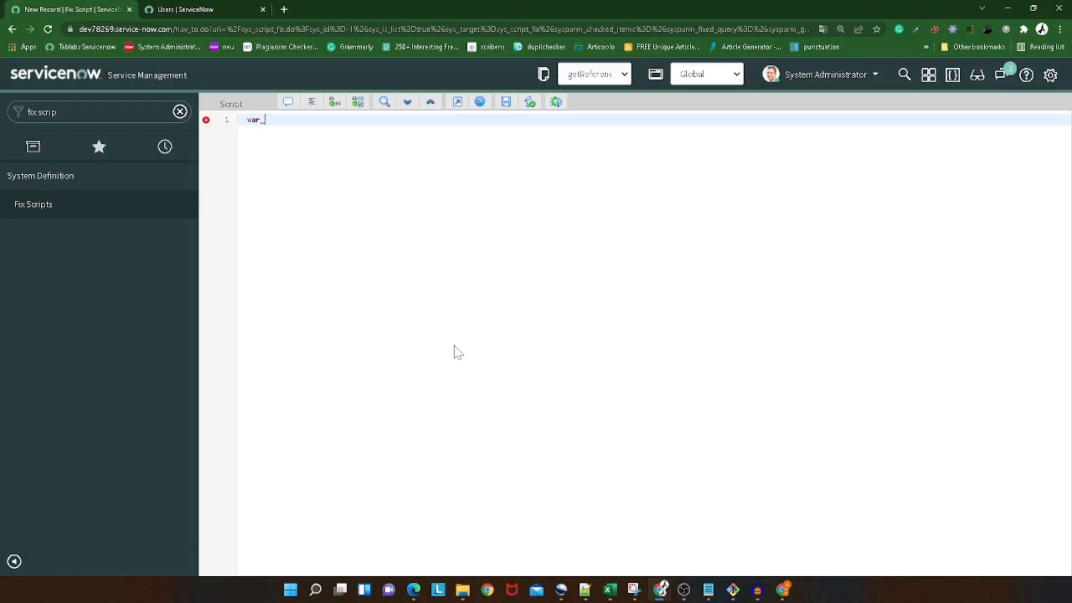
{"action": "type", "text": "grUsers"}
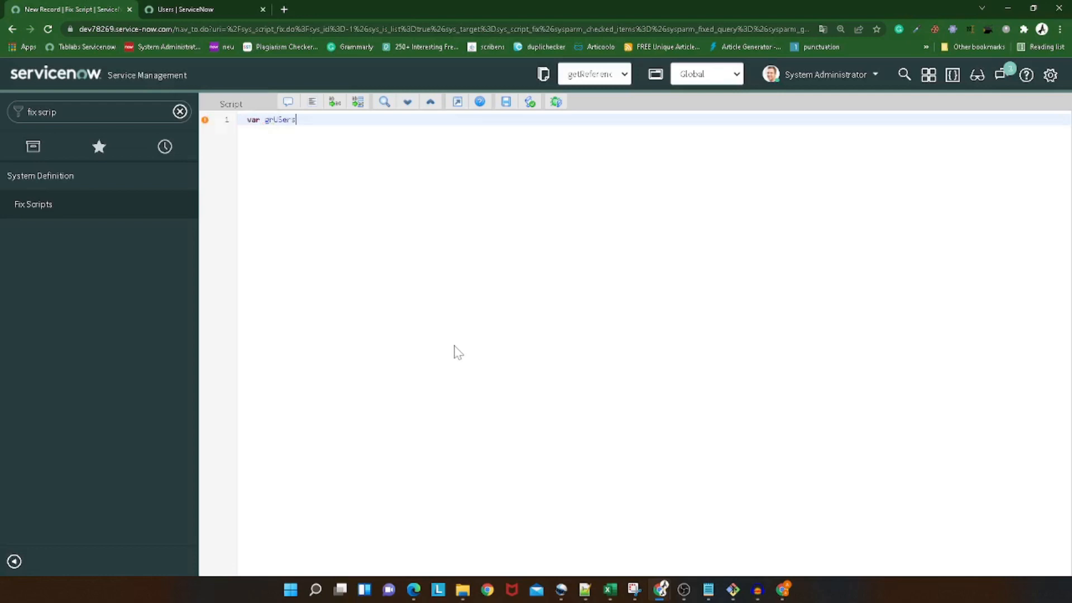
{"action": "key", "text": "Backspace"}
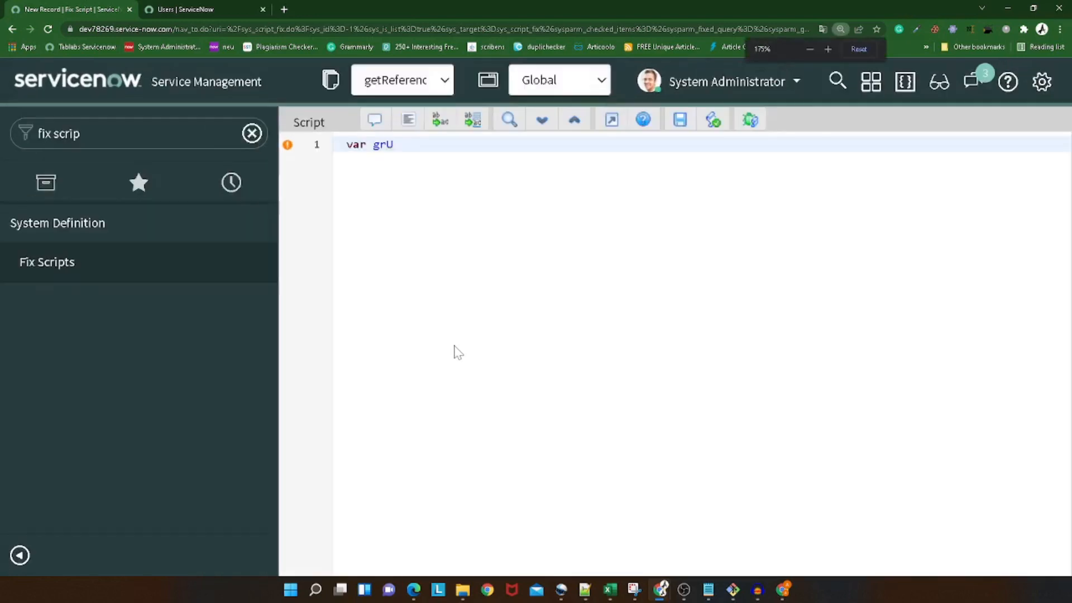
{"action": "type", "text": "s"}
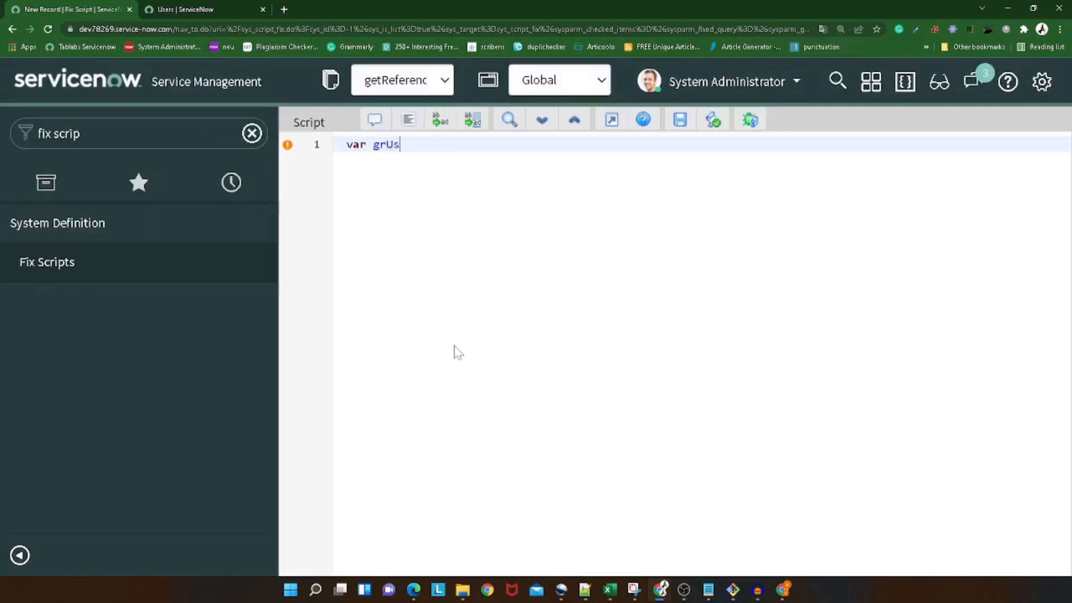
{"action": "type", "text": "ers"}
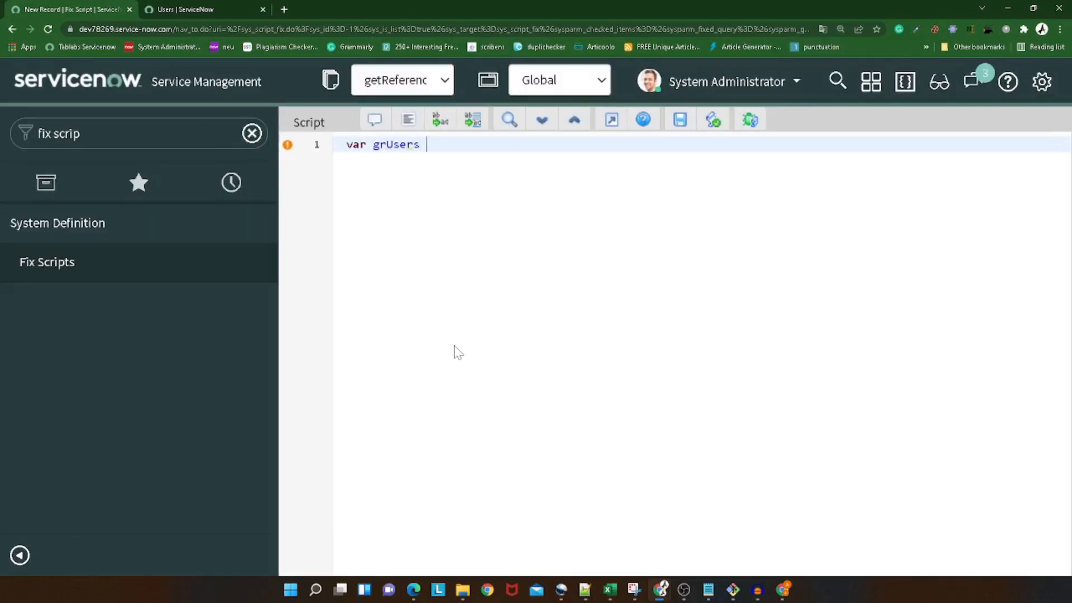
{"action": "type", "text": "-"}
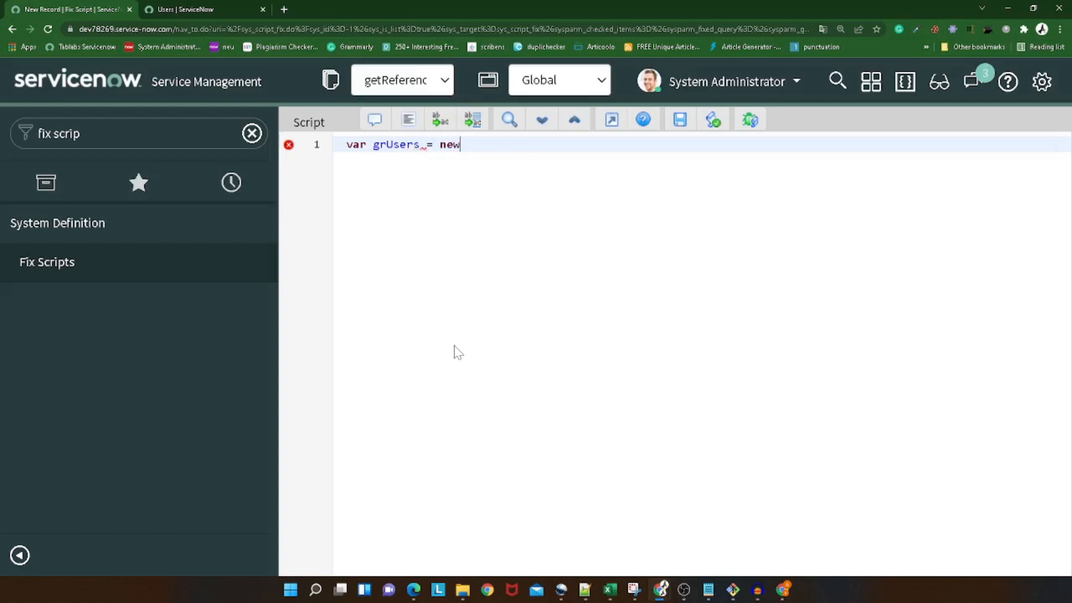
{"action": "type", "text": "Glid"}
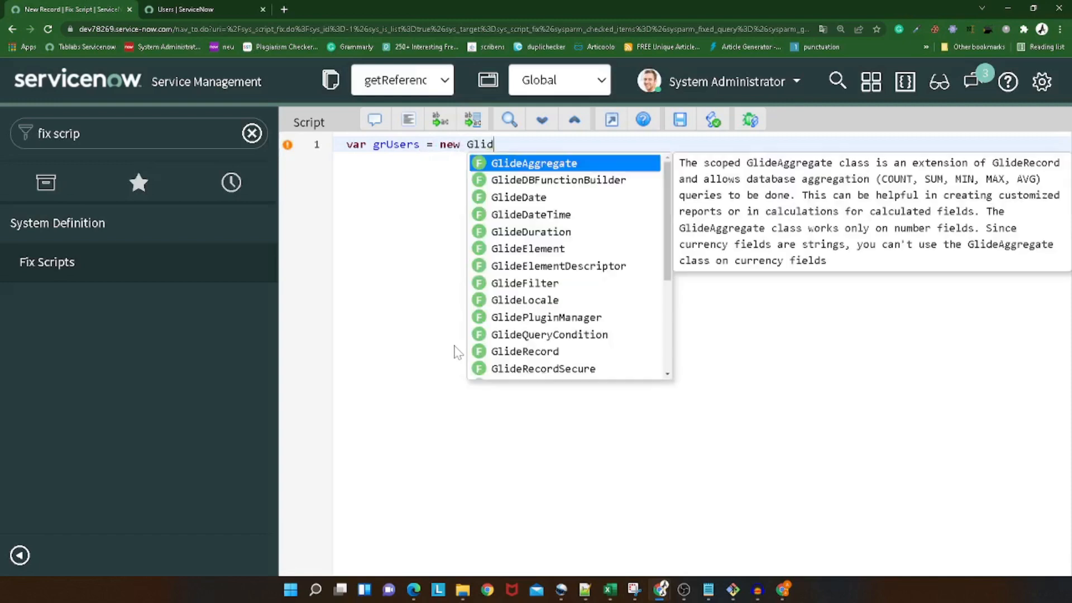
{"action": "type", "text": "de"}
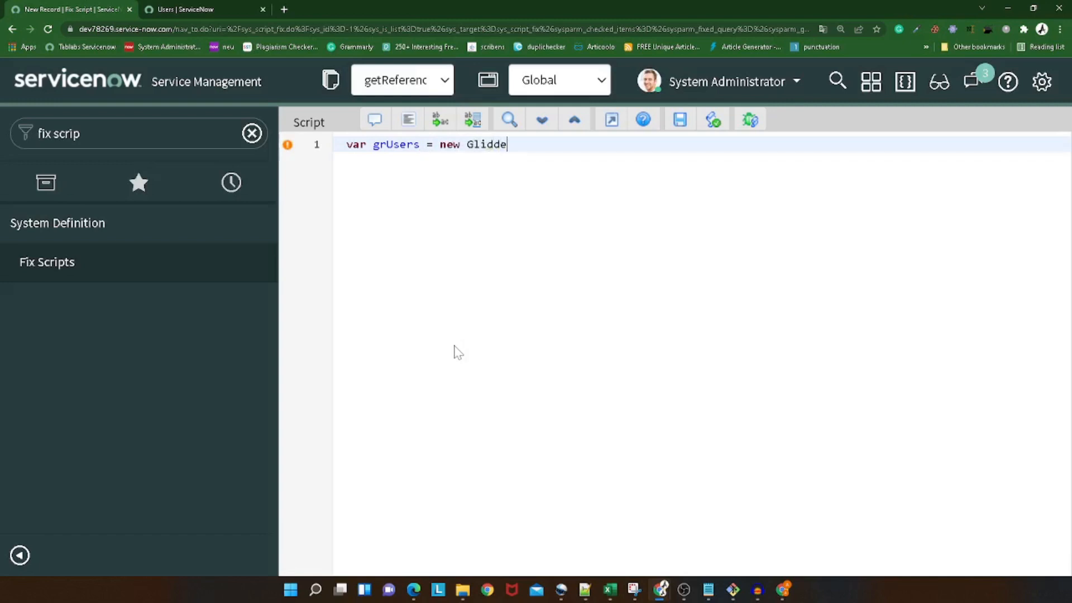
{"action": "key", "text": "Backspace"}
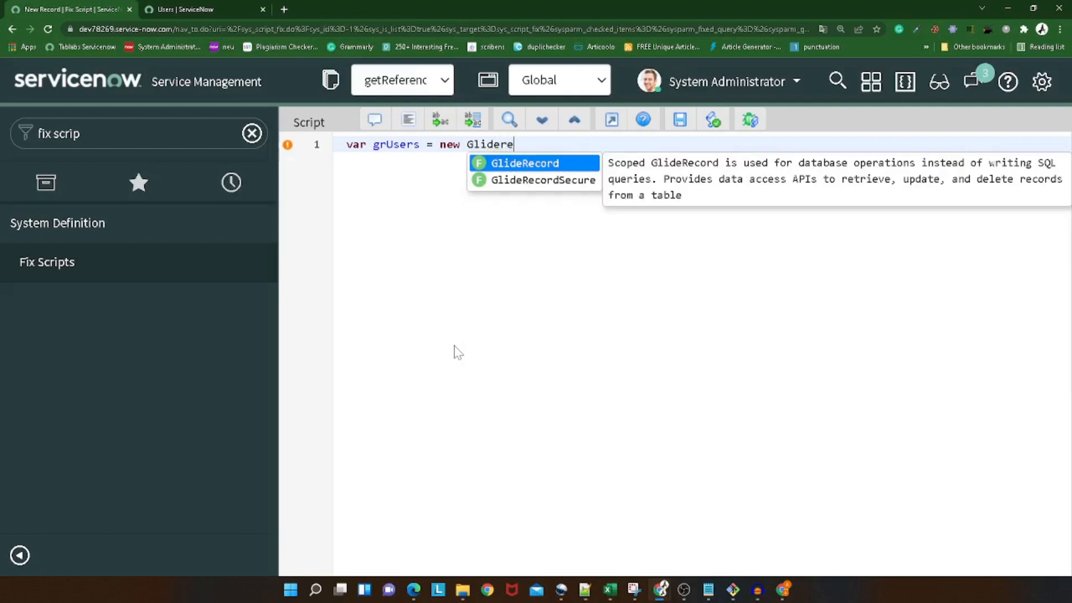
{"action": "left_click", "coordinate": [524, 163]}
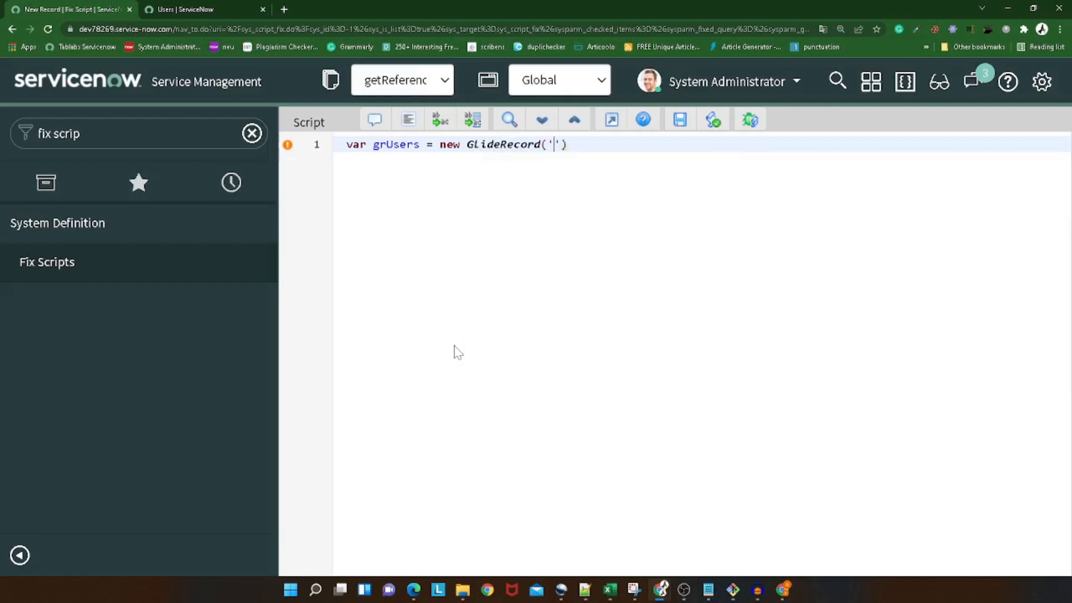
{"action": "type", "text": "sys_use"}
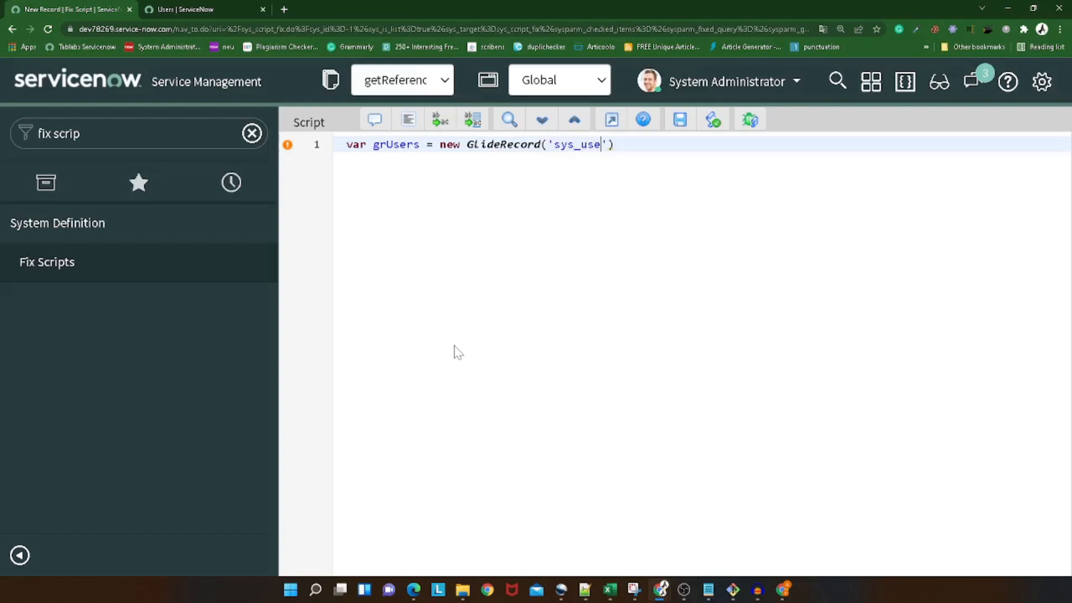
{"action": "type", "text": "r"}
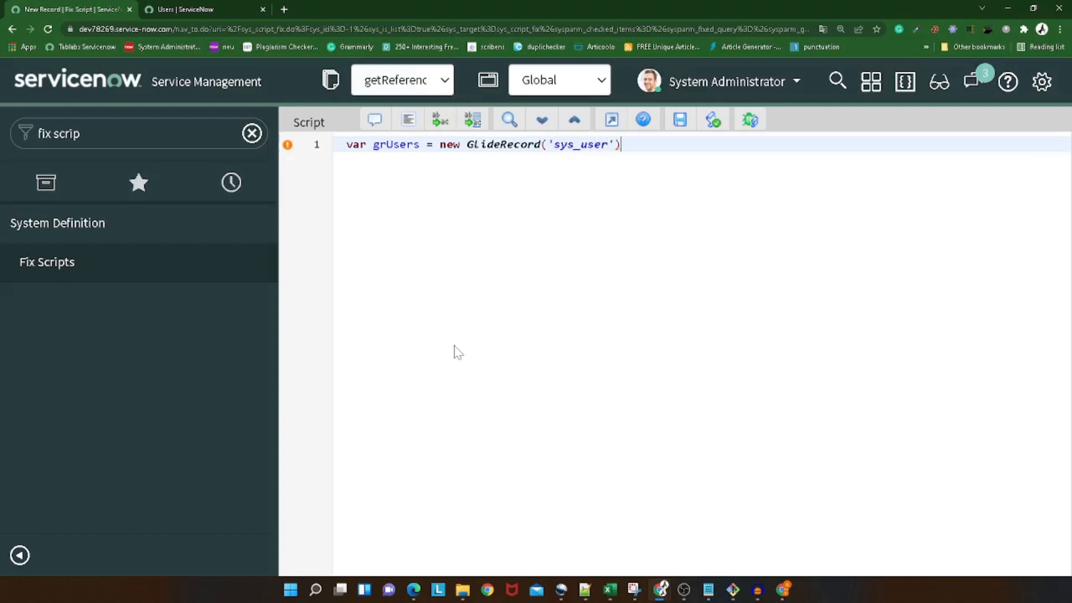
{"action": "type", "text": ";"}
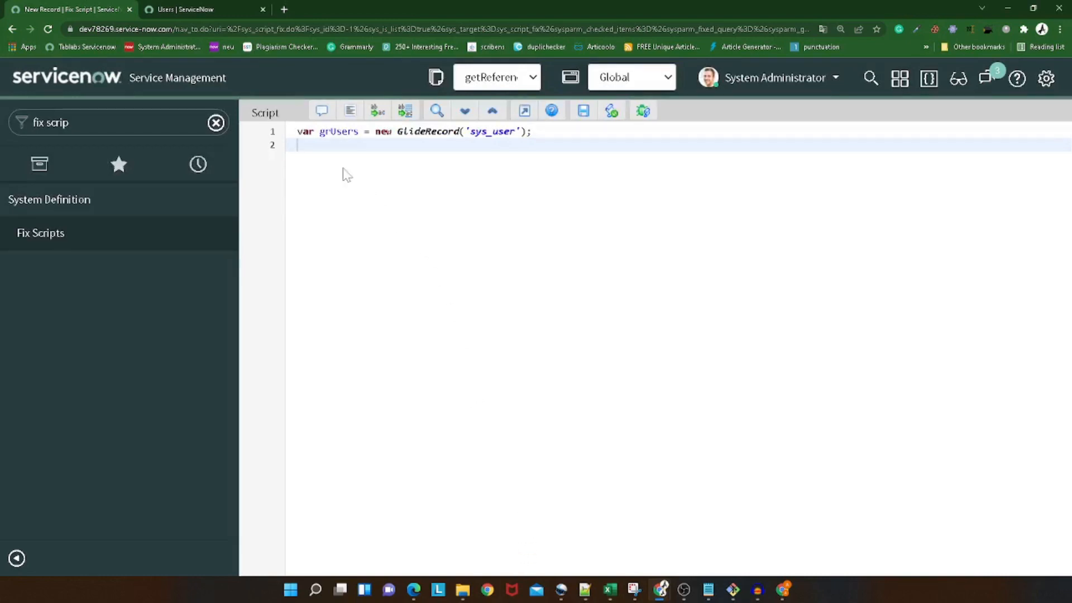
{"action": "type", "text": "gr.a"}
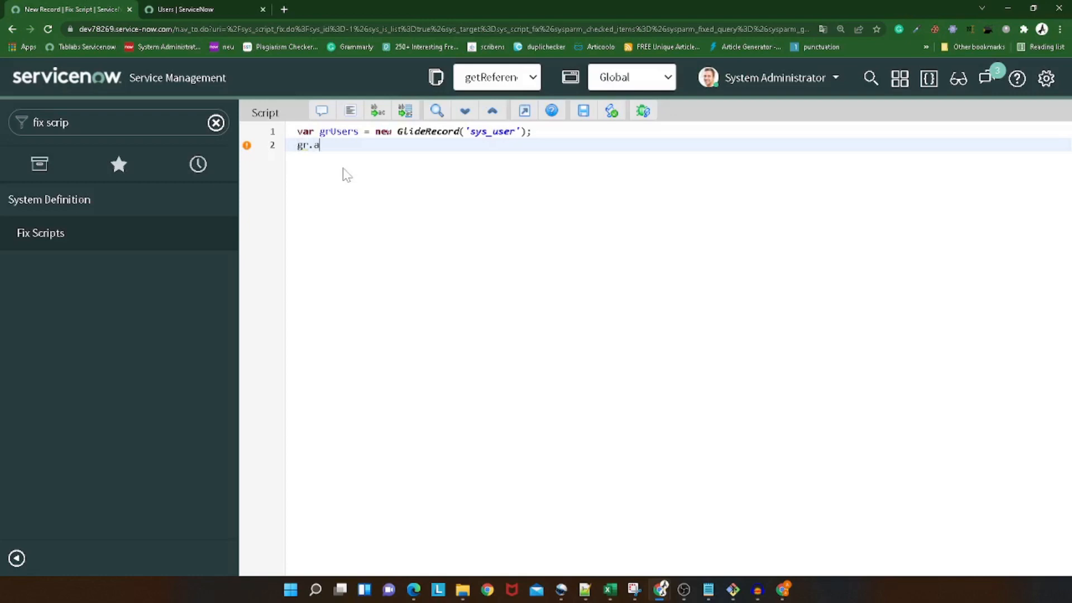
{"action": "type", "text": "dd"}
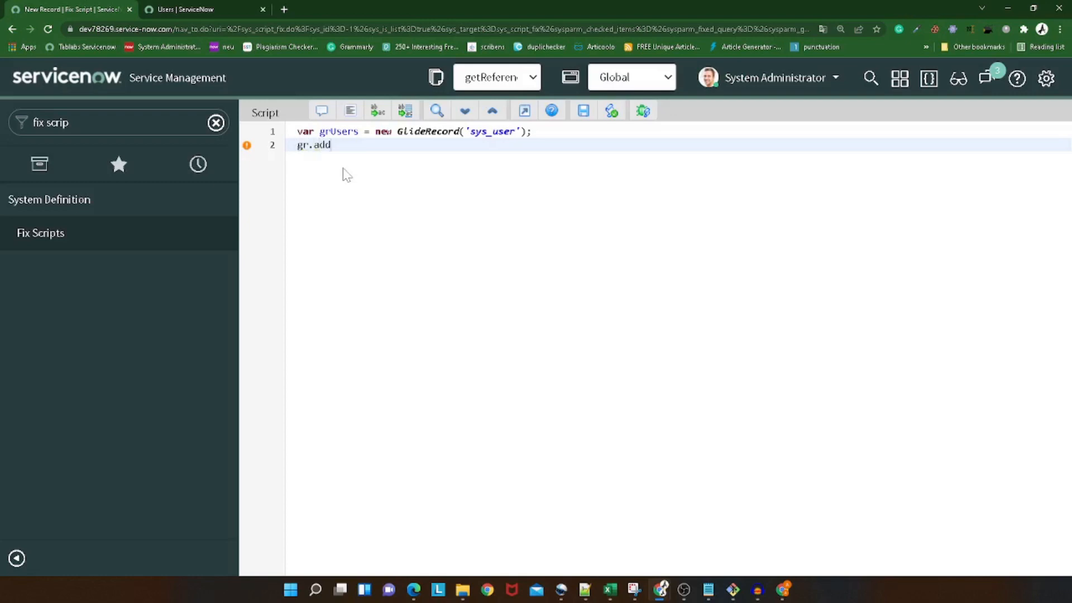
{"action": "key", "text": "Backspace"}
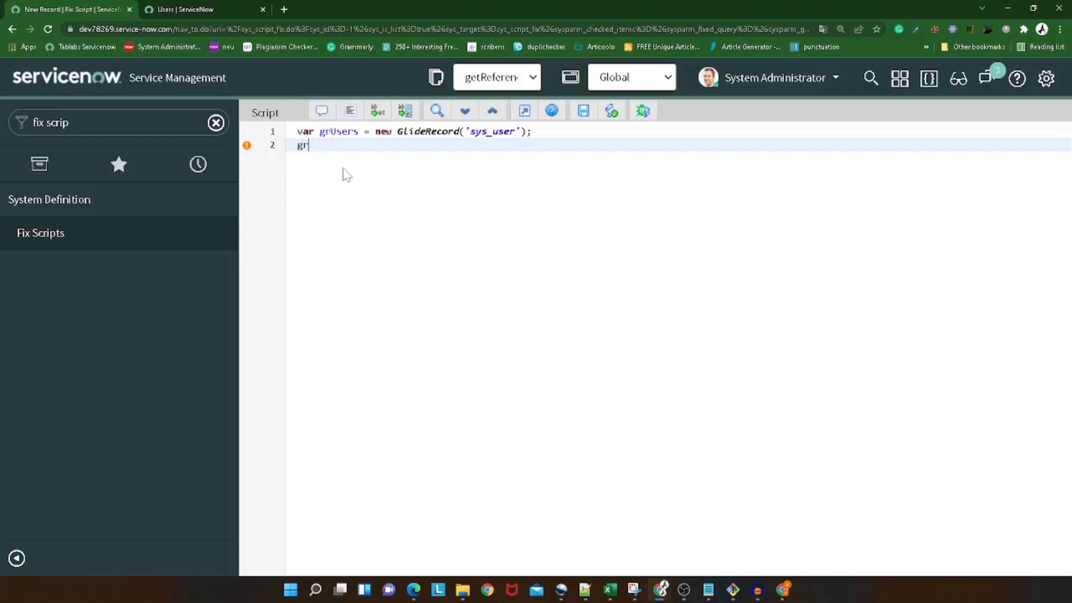
{"action": "type", "text": "Users."}
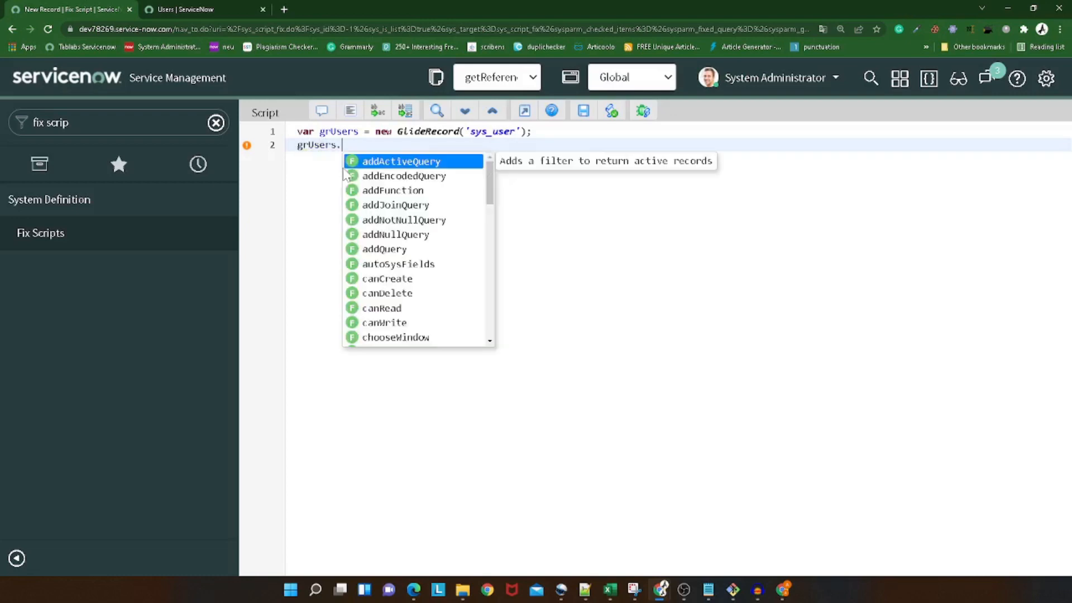
{"action": "type", "text": "add"}
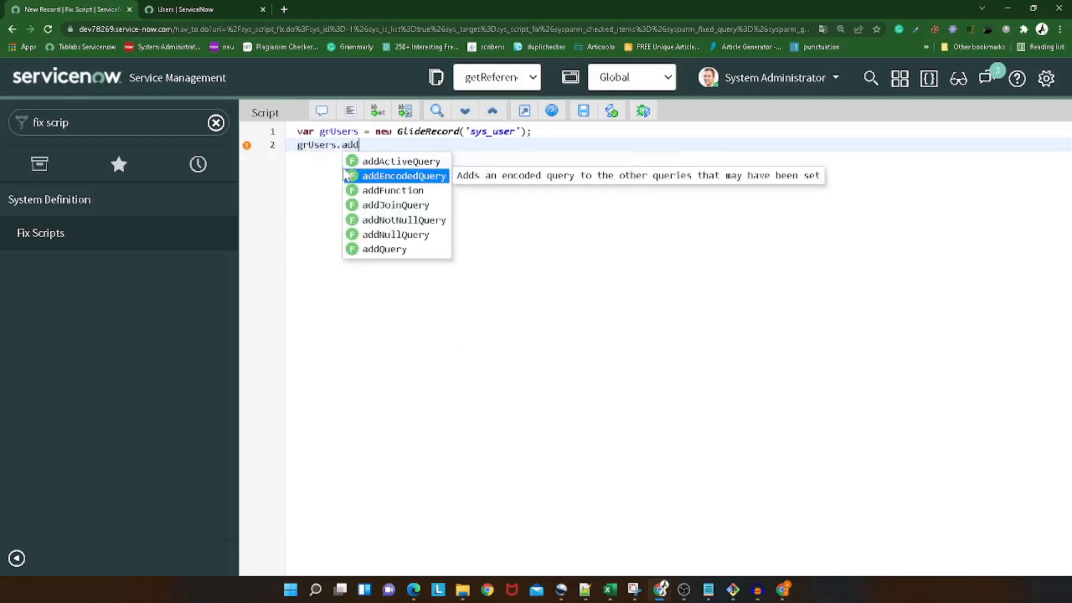
{"action": "left_click", "coordinate": [403, 175]}
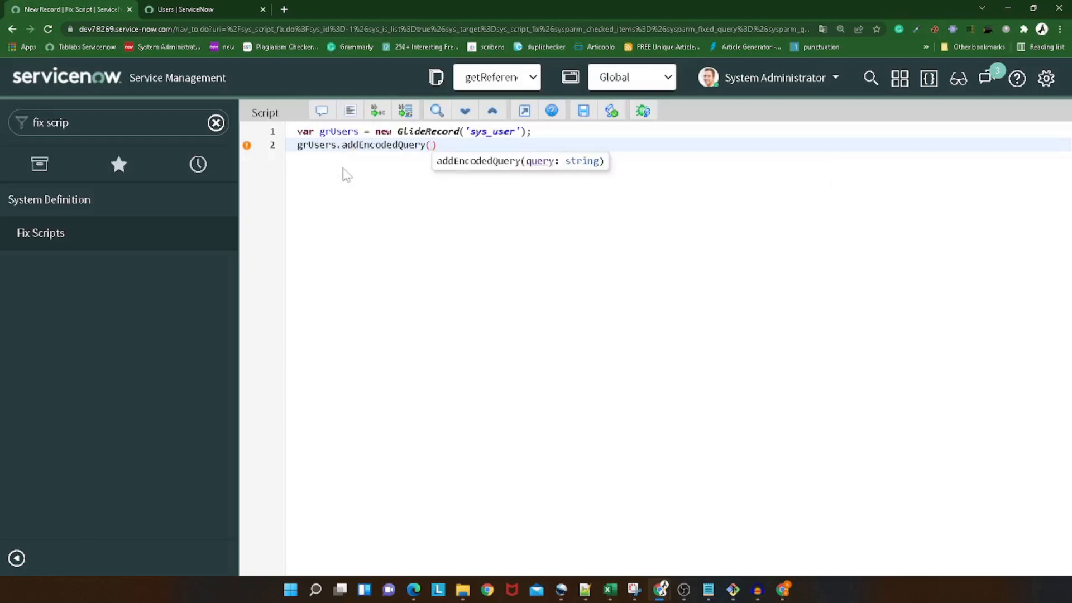
{"action": "left_click", "coordinate": [183, 9]}
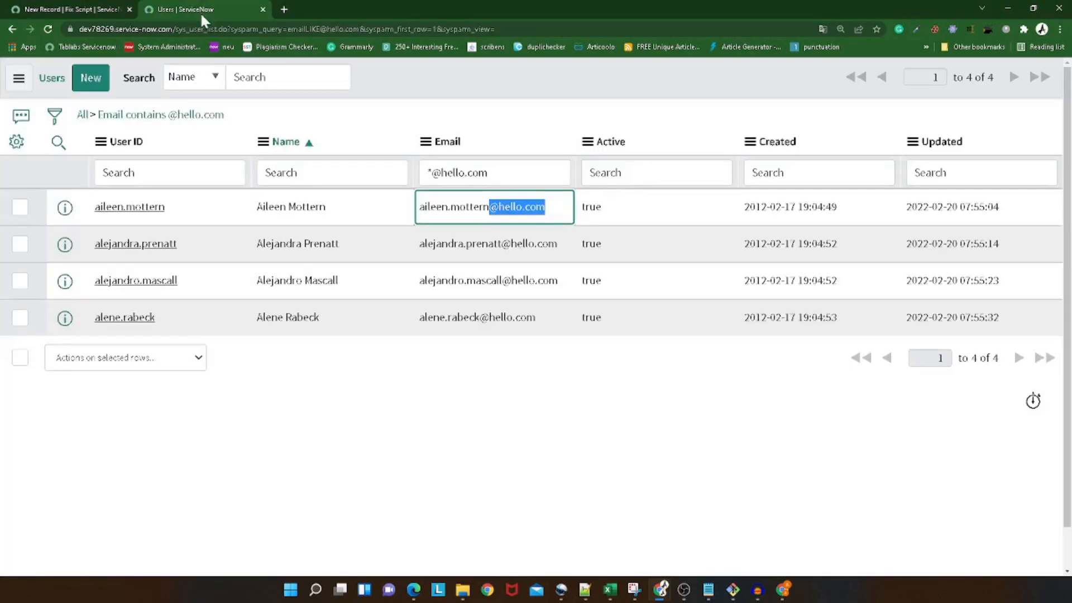
{"action": "right_click", "coordinate": [160, 114]}
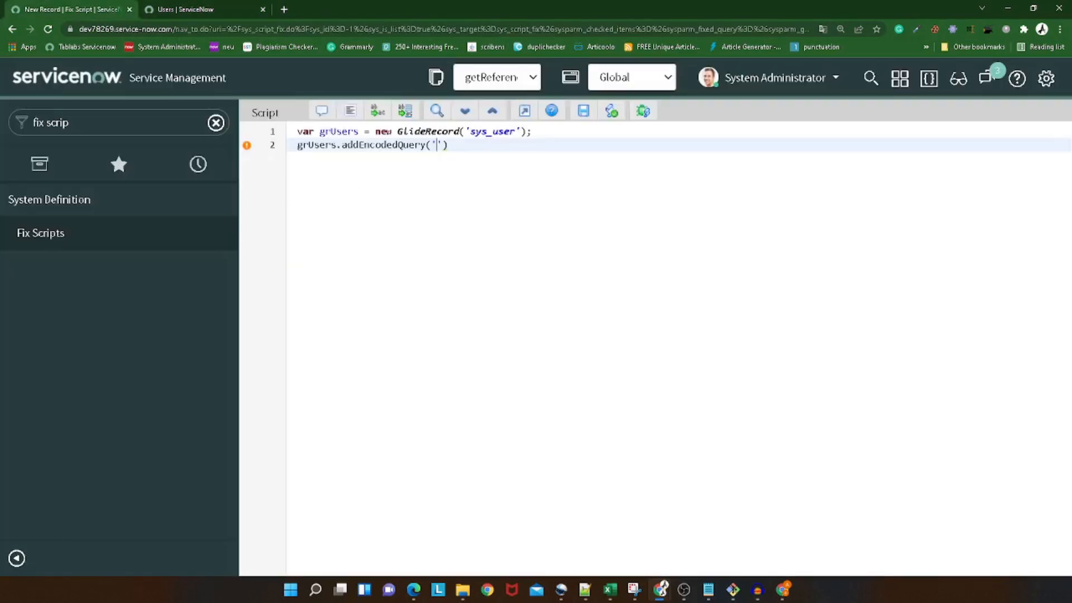
{"action": "type", "text": "emailLIKE@hello.com"}
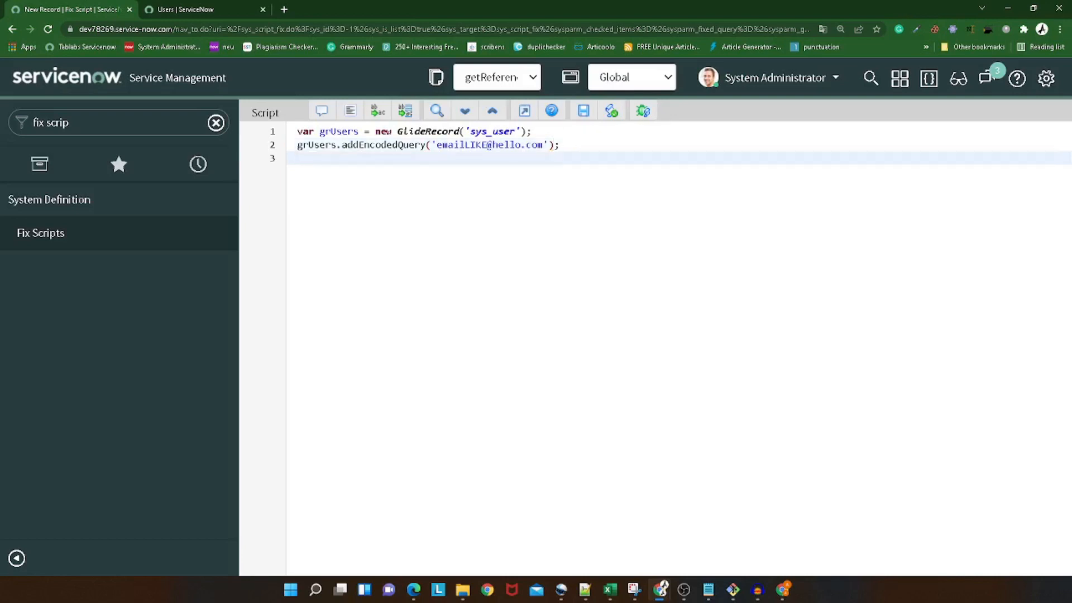
{"action": "type", "text": "grUsers"}
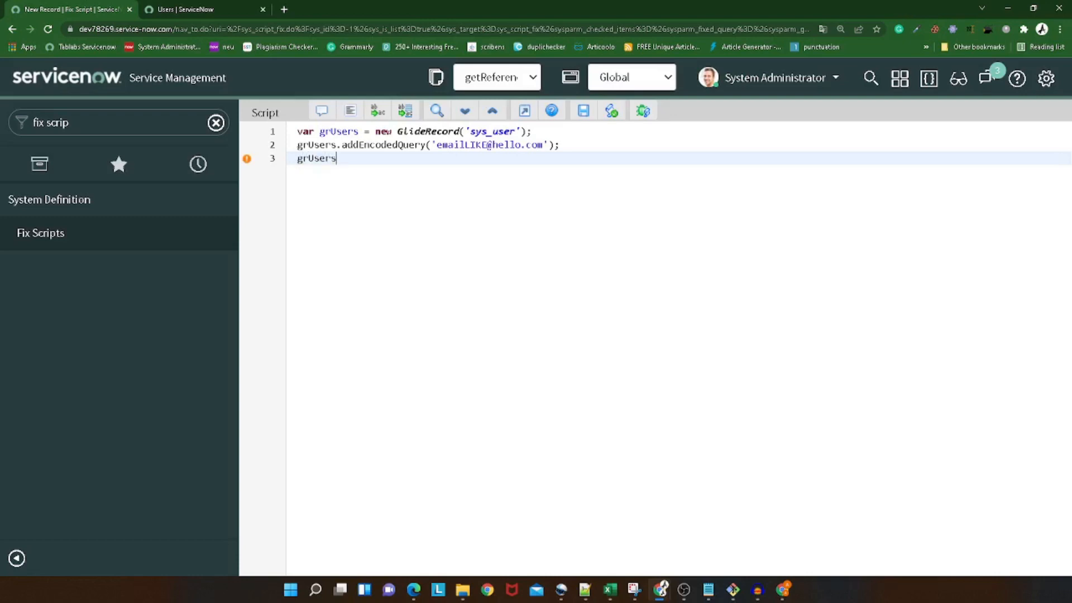
{"action": "type", "text": ".query()"}
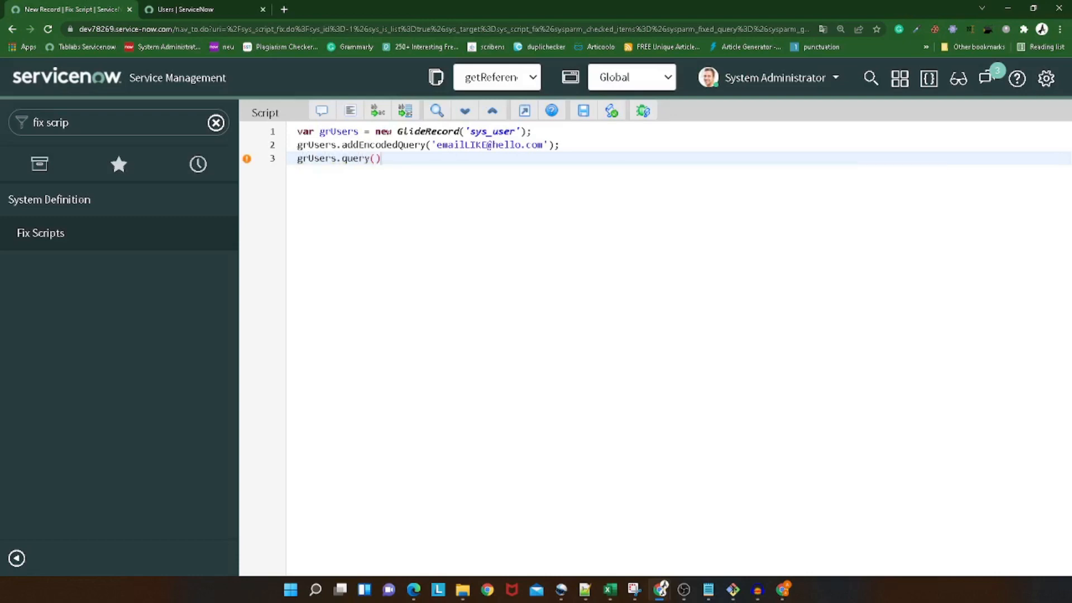
{"action": "key", "text": "Enter"}
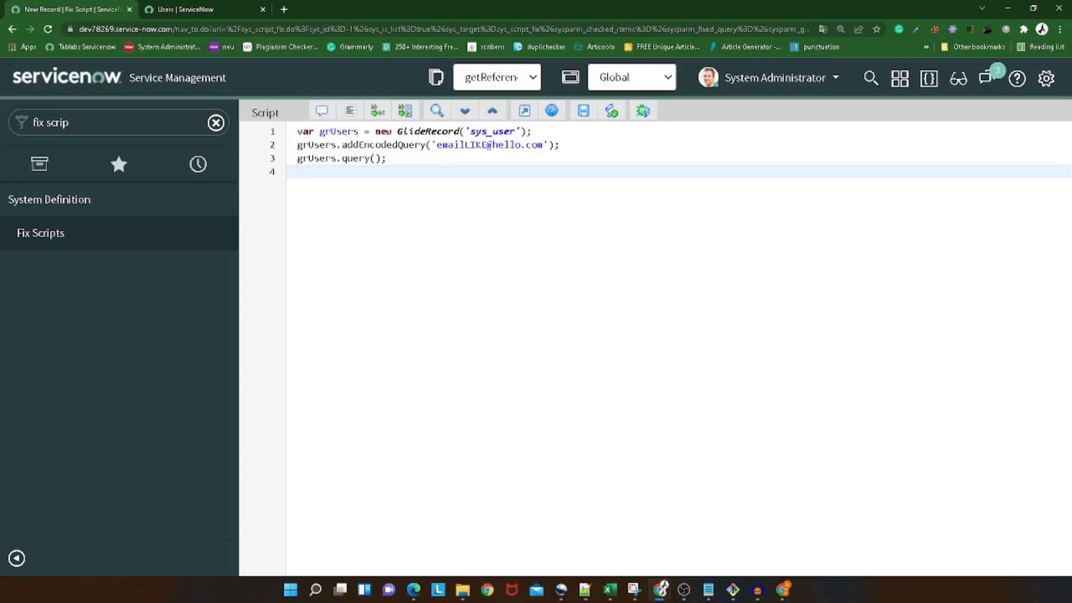
{"action": "left_click", "coordinate": [201, 9]}
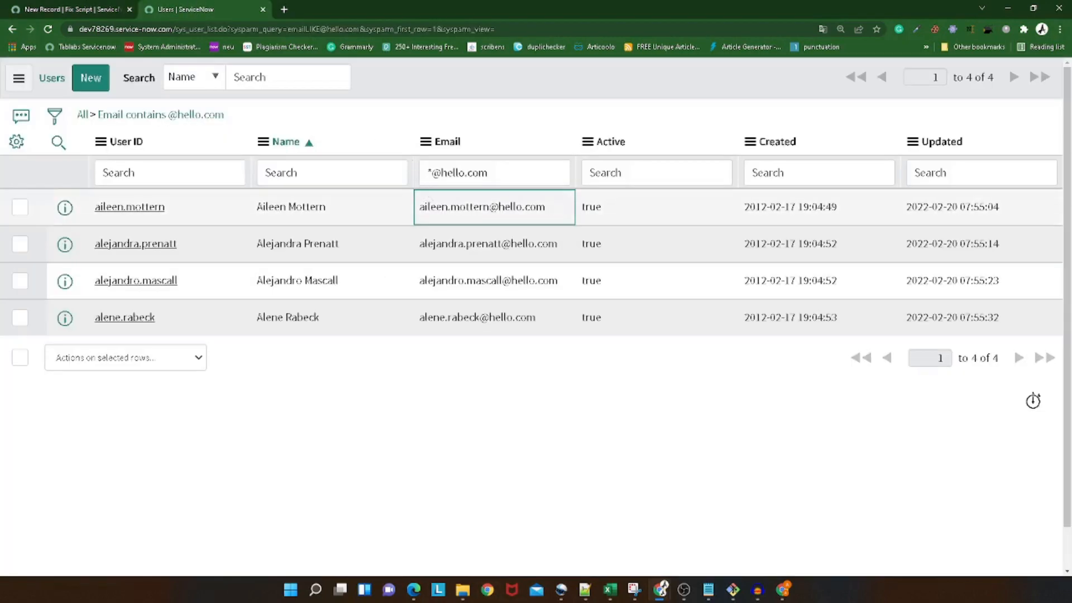
{"action": "double_click", "coordinate": [478, 207]}
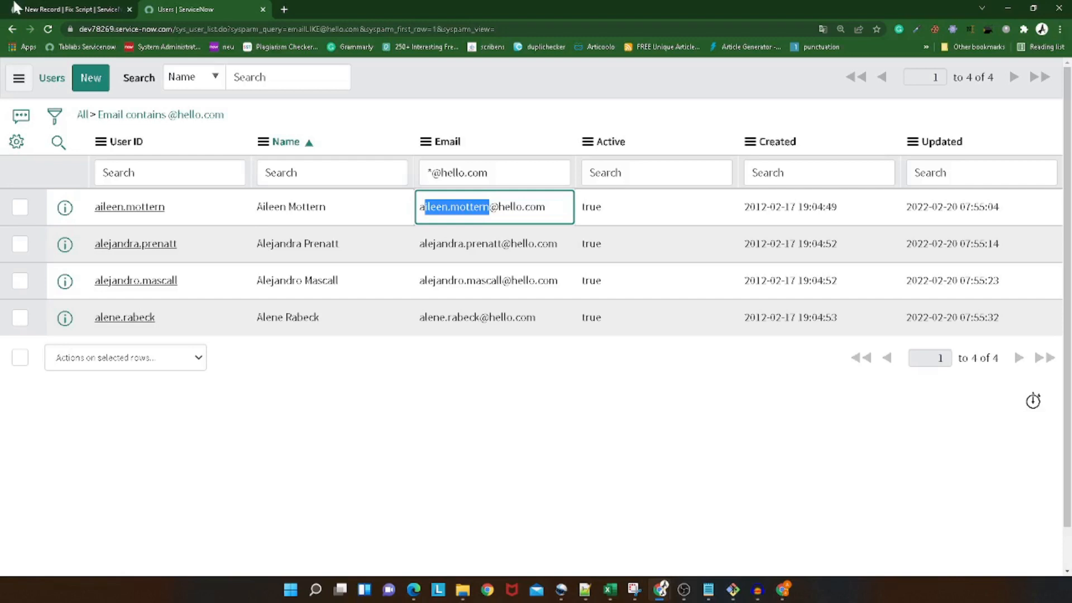
{"action": "left_click", "coordinate": [68, 9]}
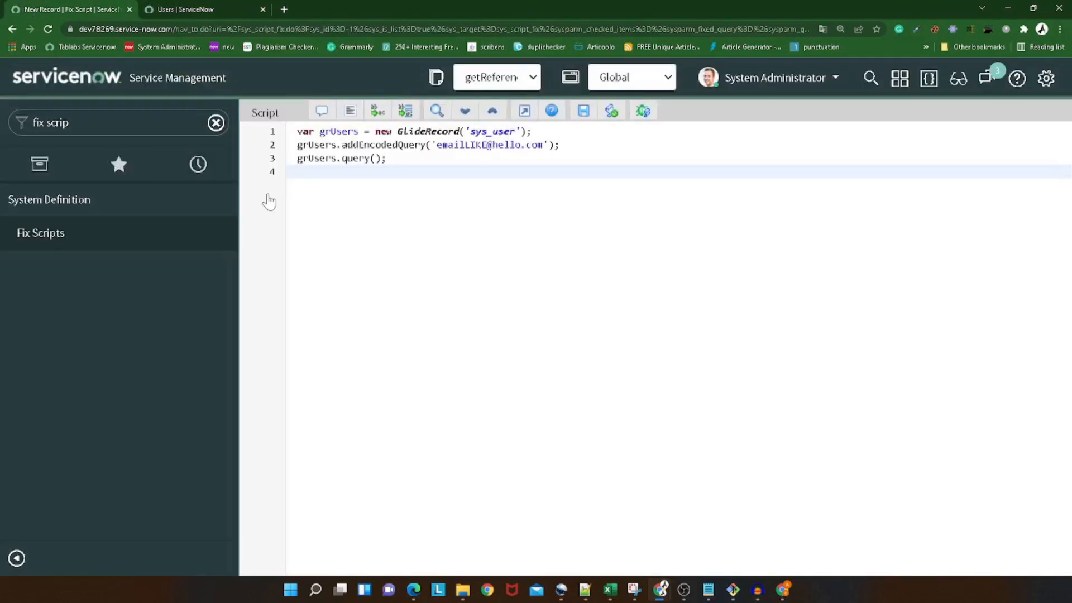
Open a while (grUsers.next()) { loop with its closing brace
{"action": "type", "text": "w"}
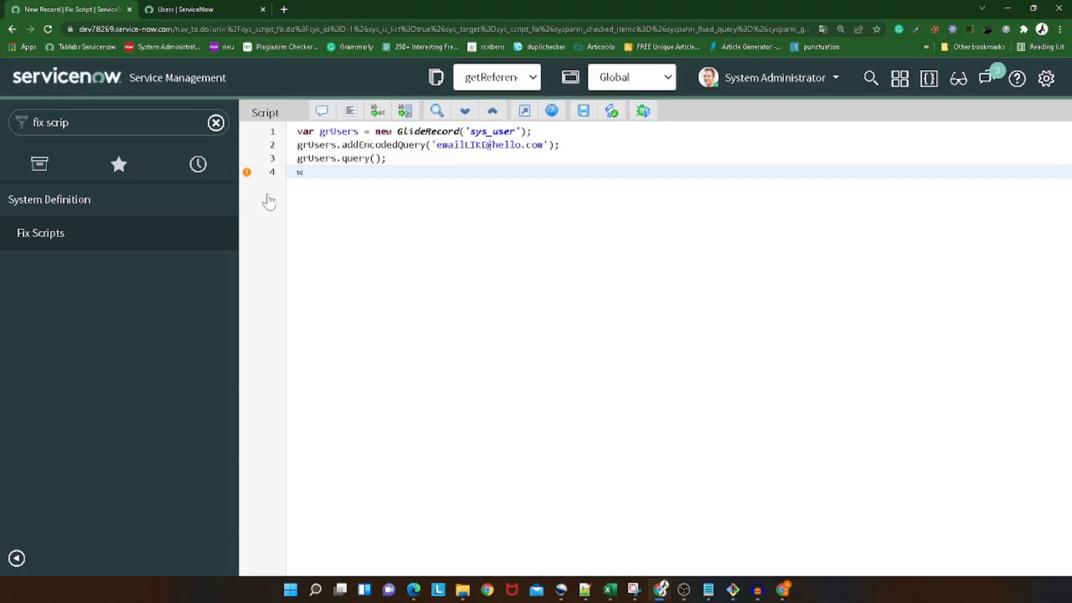
{"action": "type", "text": "hile"}
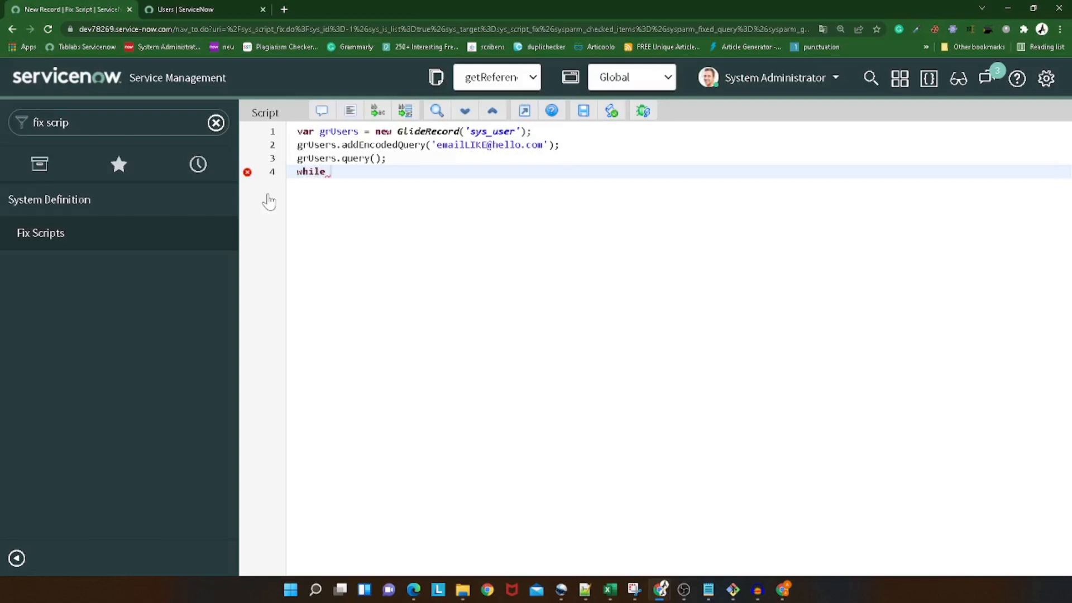
{"action": "type", "text": "(gr"}
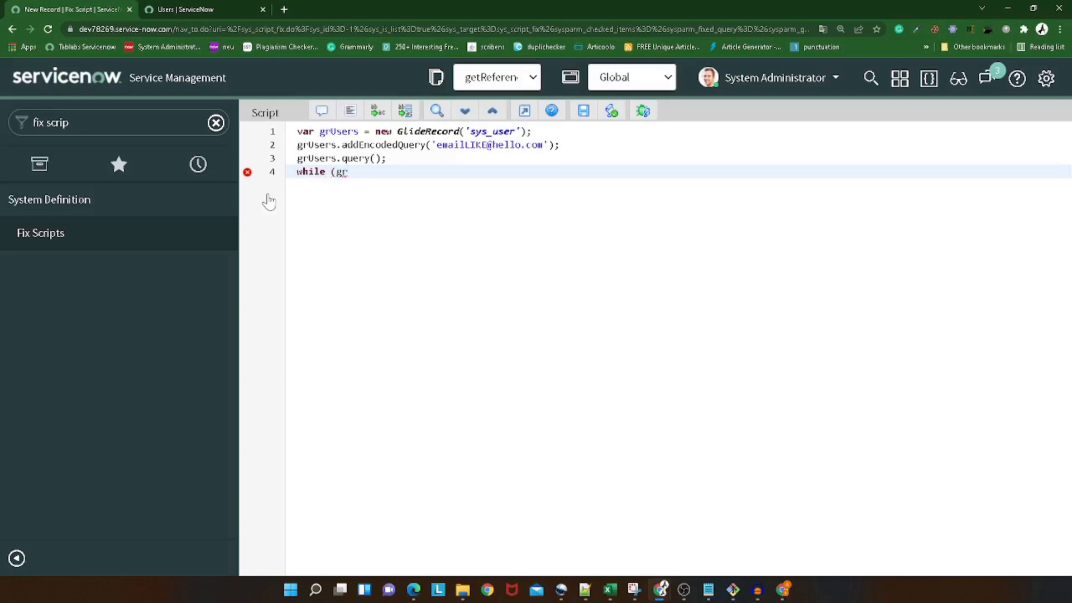
{"action": "type", "text": "."}
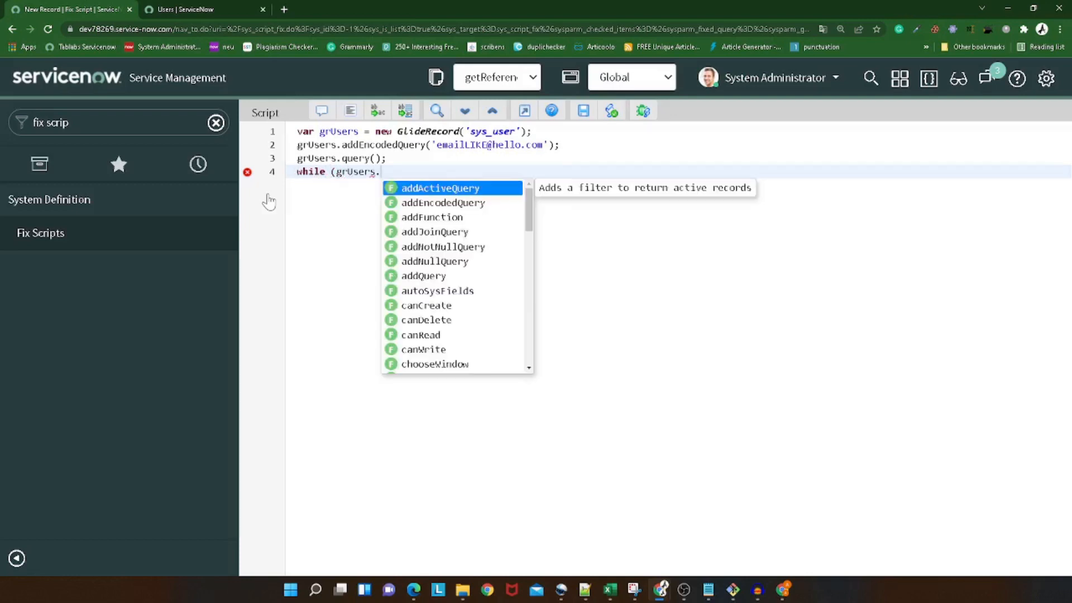
{"action": "type", "text": "next()) {"}
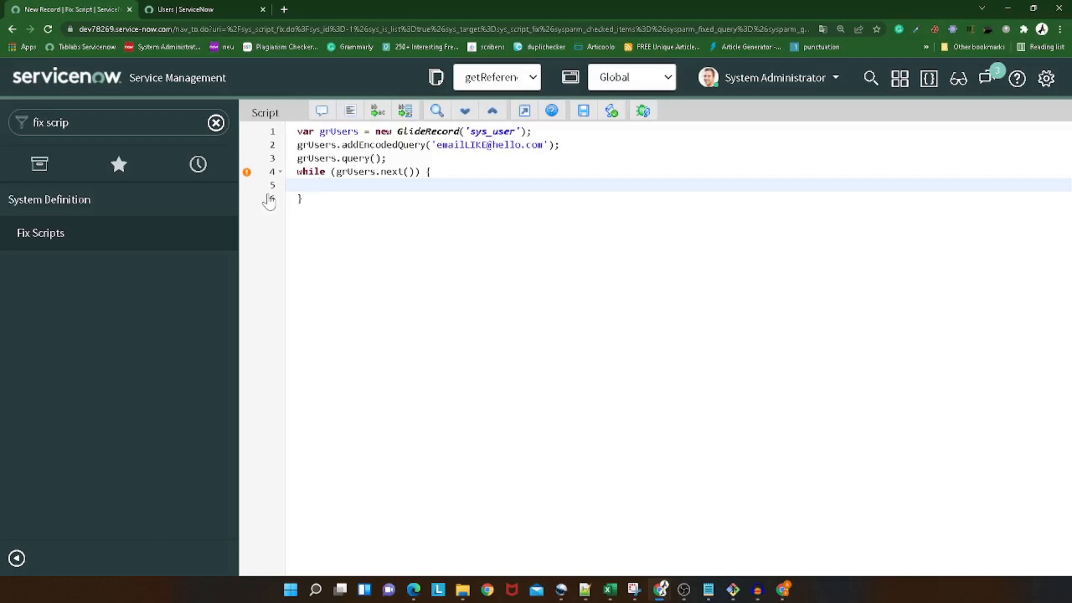
Declare var r = new SNC.Regex('hello.com') inside the loop
{"action": "type", "text": "var"}
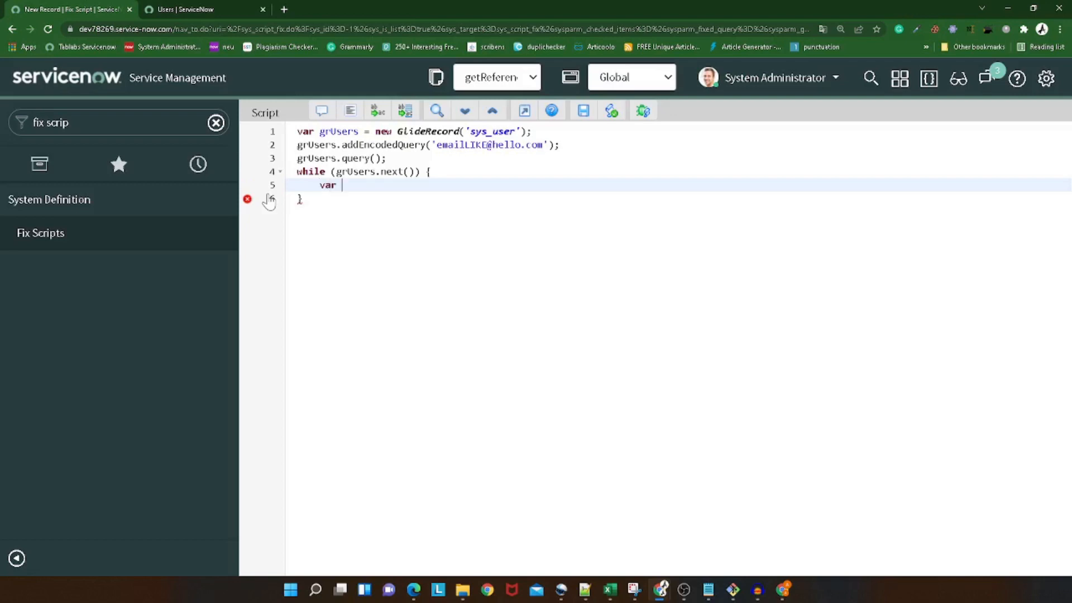
{"action": "type", "text": "r"}
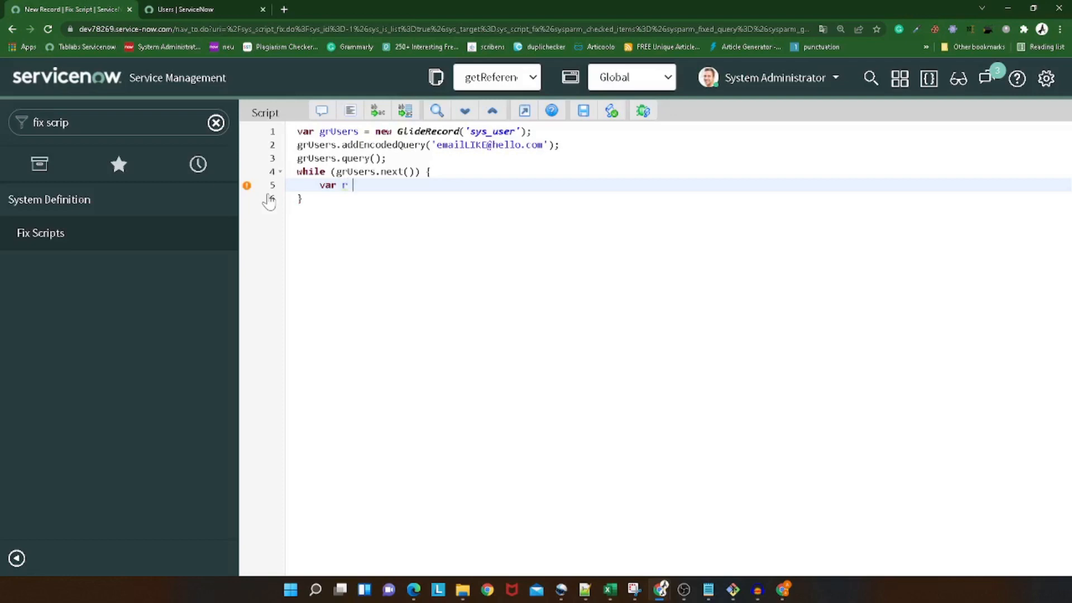
{"action": "type", "text": "="}
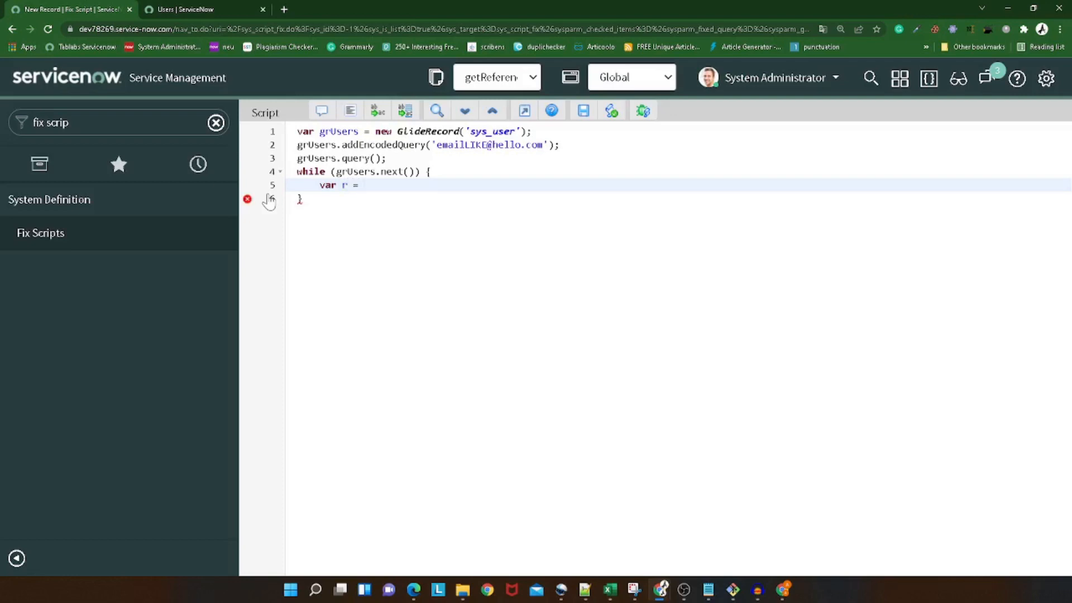
{"action": "type", "text": "new"}
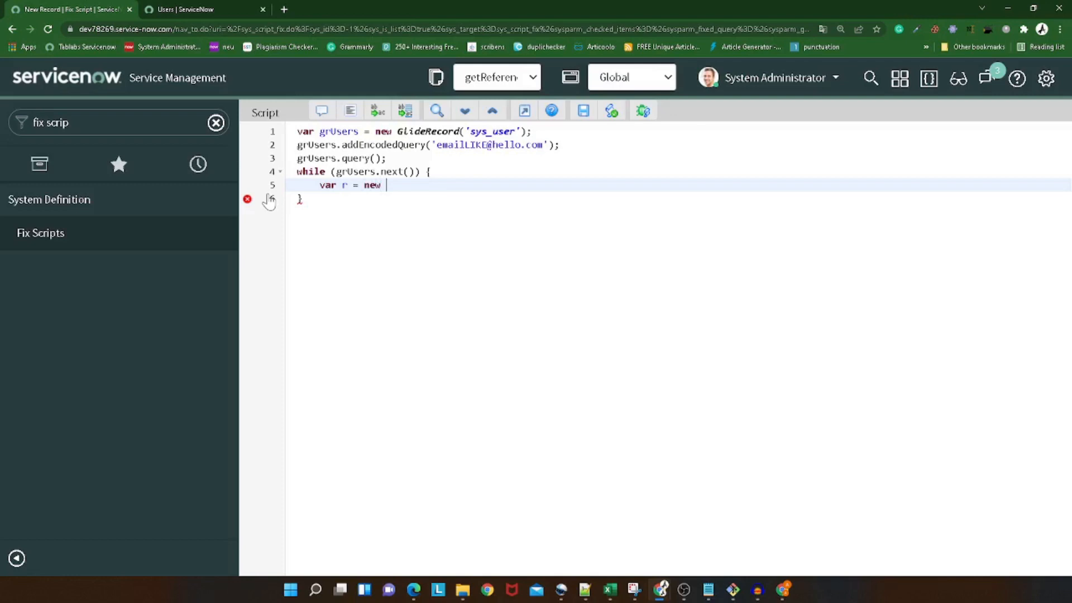
{"action": "type", "text": "SNC"}
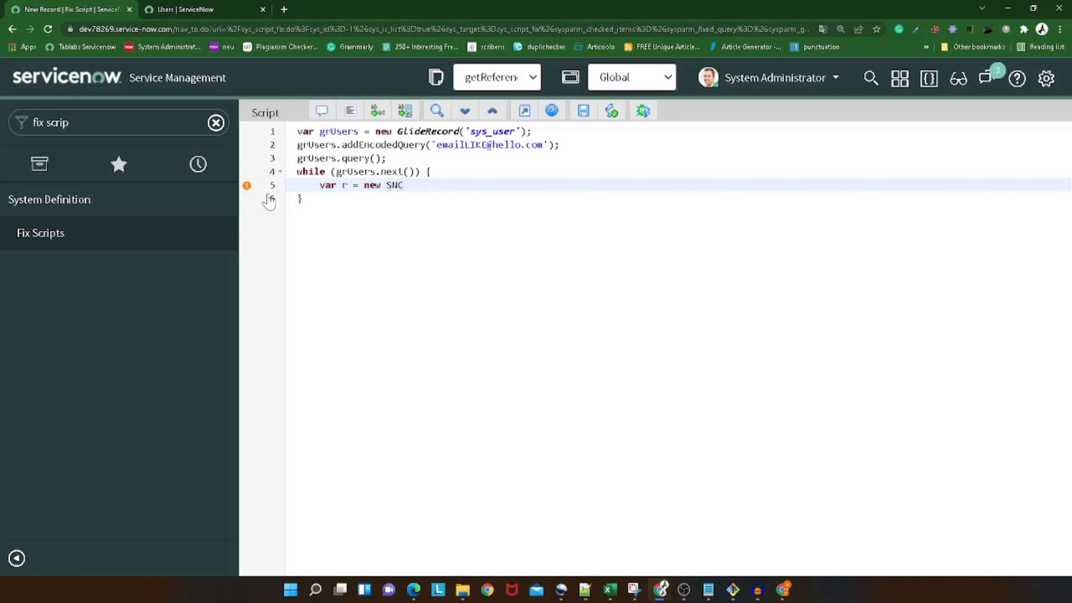
{"action": "type", "text": ".RE"}
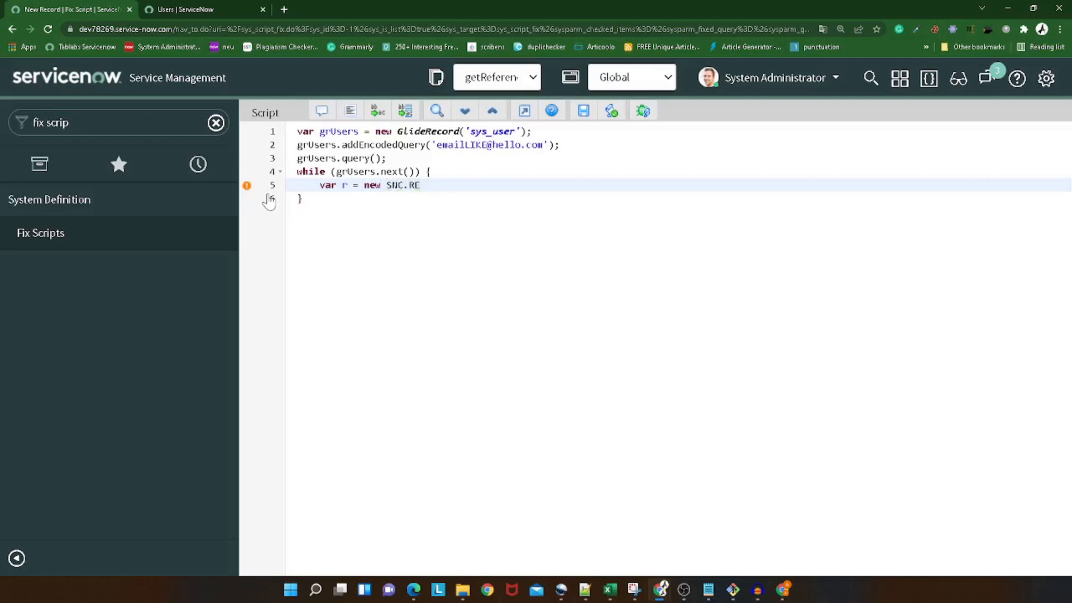
{"action": "type", "text": "GEX"}
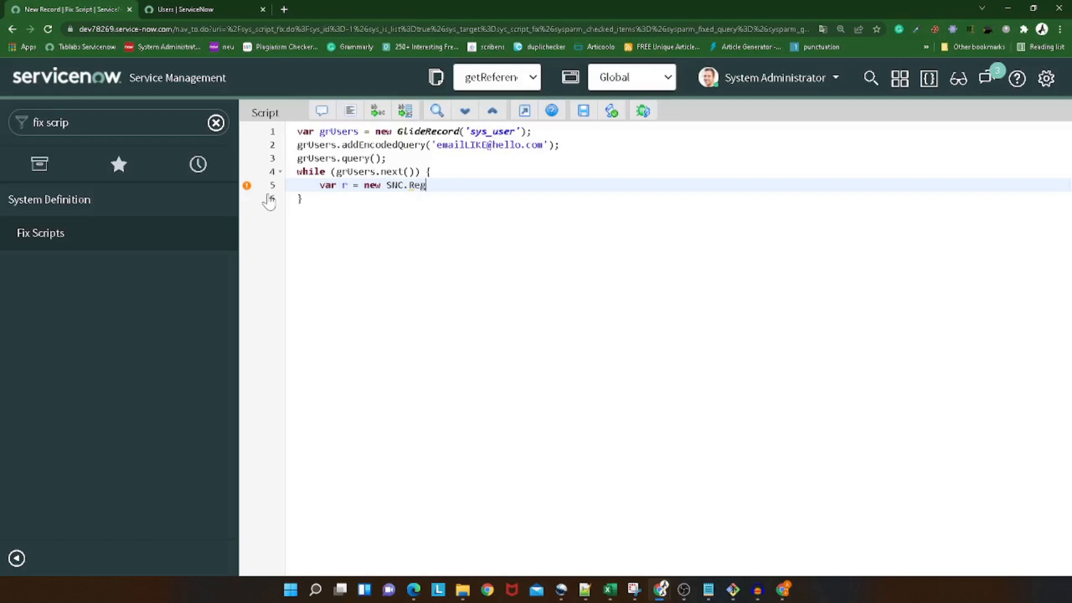
{"action": "type", "text": "ex"}
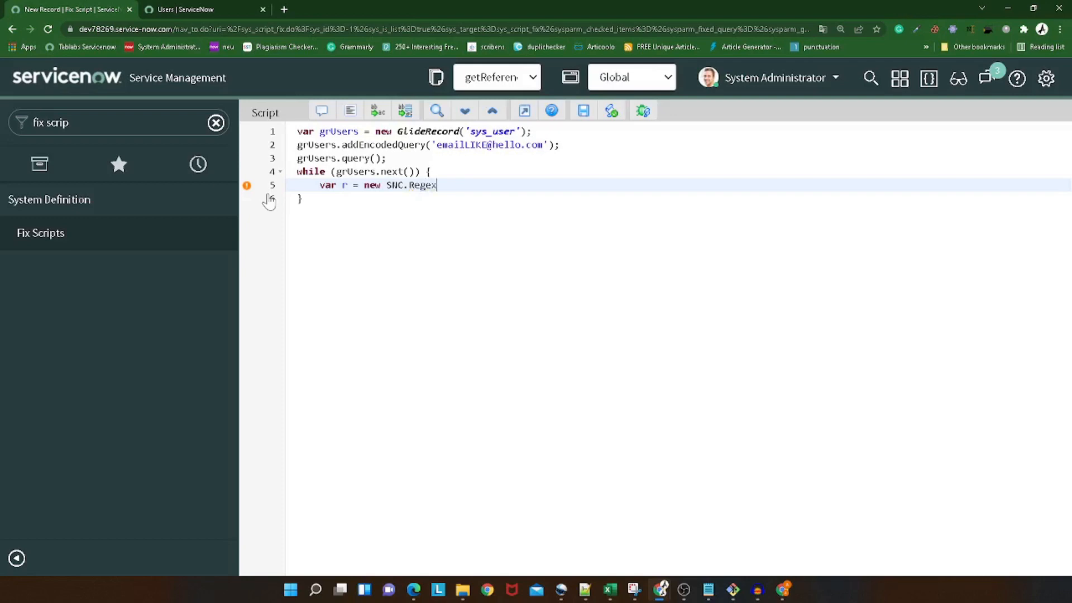
{"action": "type", "text": "()"}
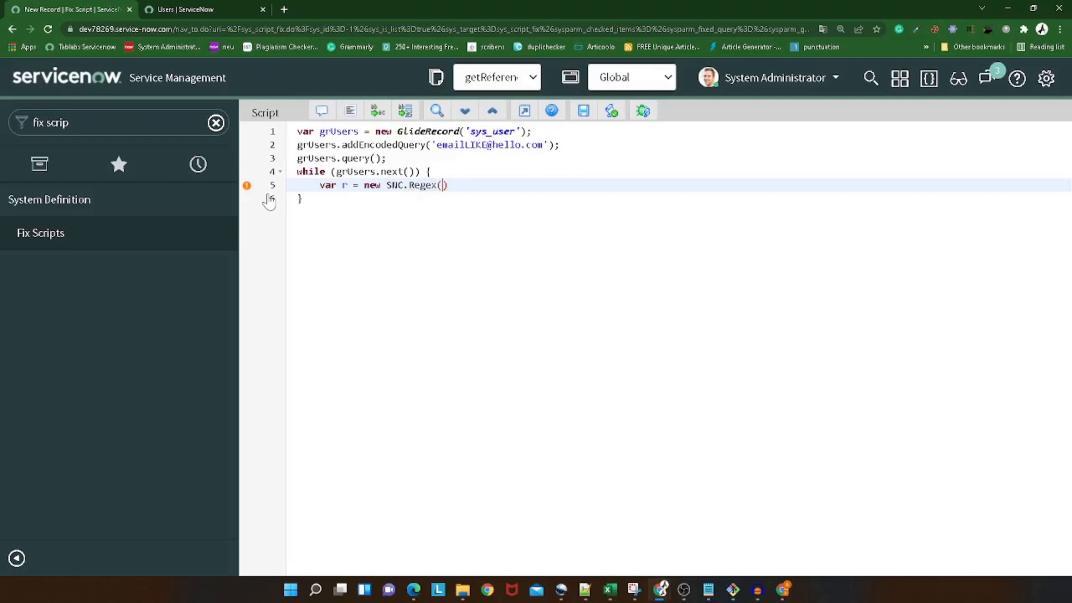
{"action": "type", "text": "''"}
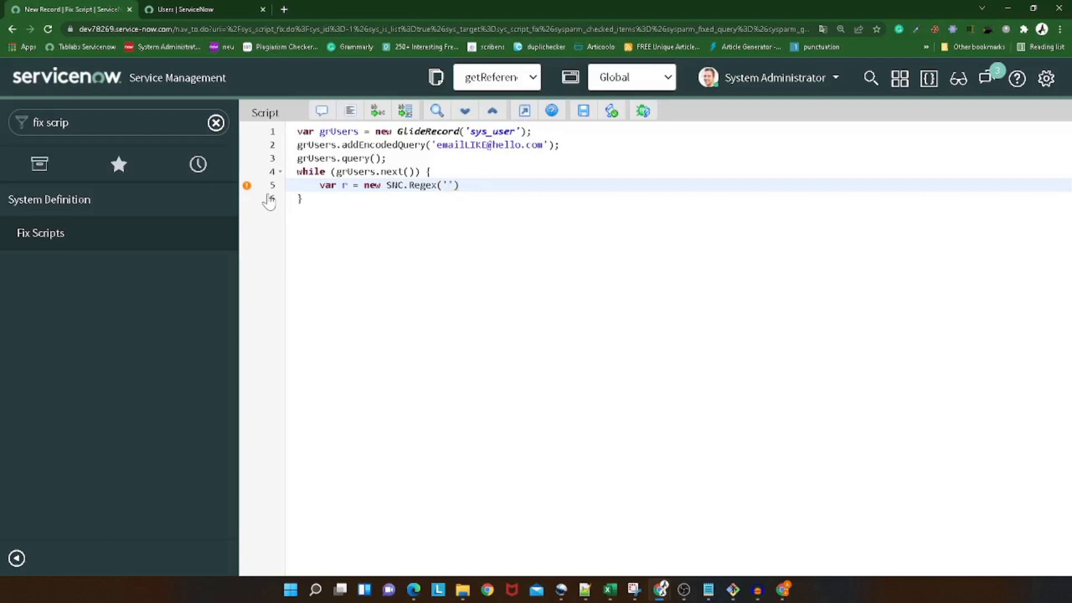
{"action": "type", "text": "emailLIKE@hello.com"}
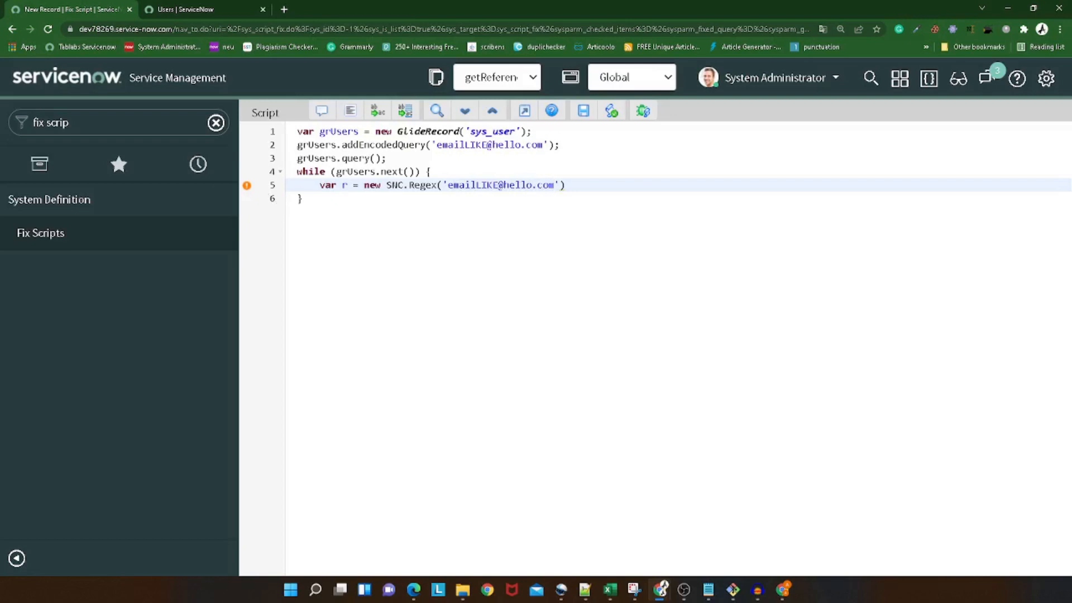
{"action": "double_click", "coordinate": [502, 185]}
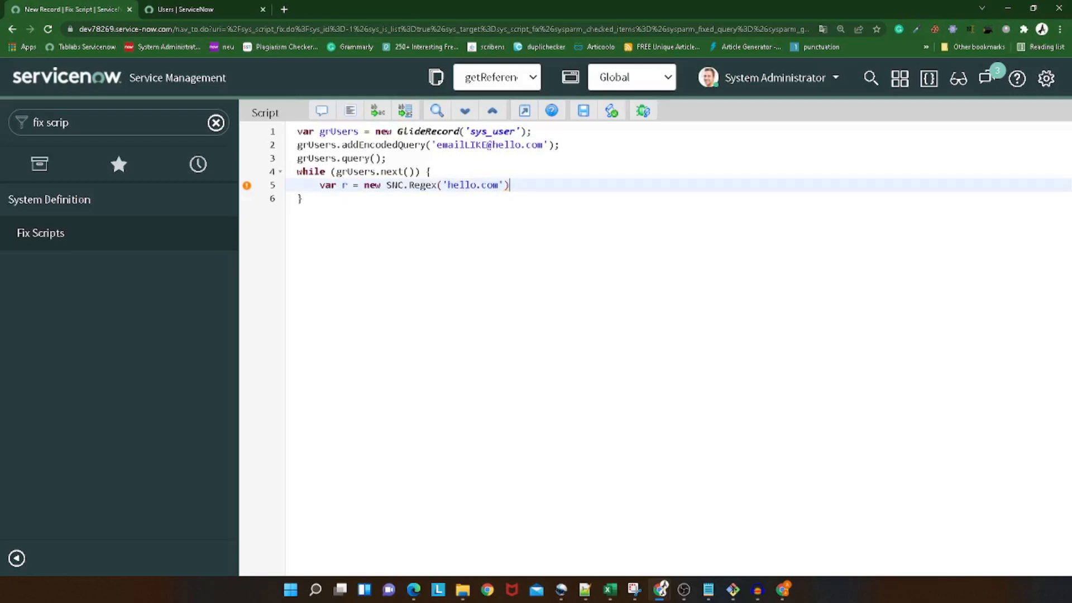
{"action": "key", "text": "Enter"}
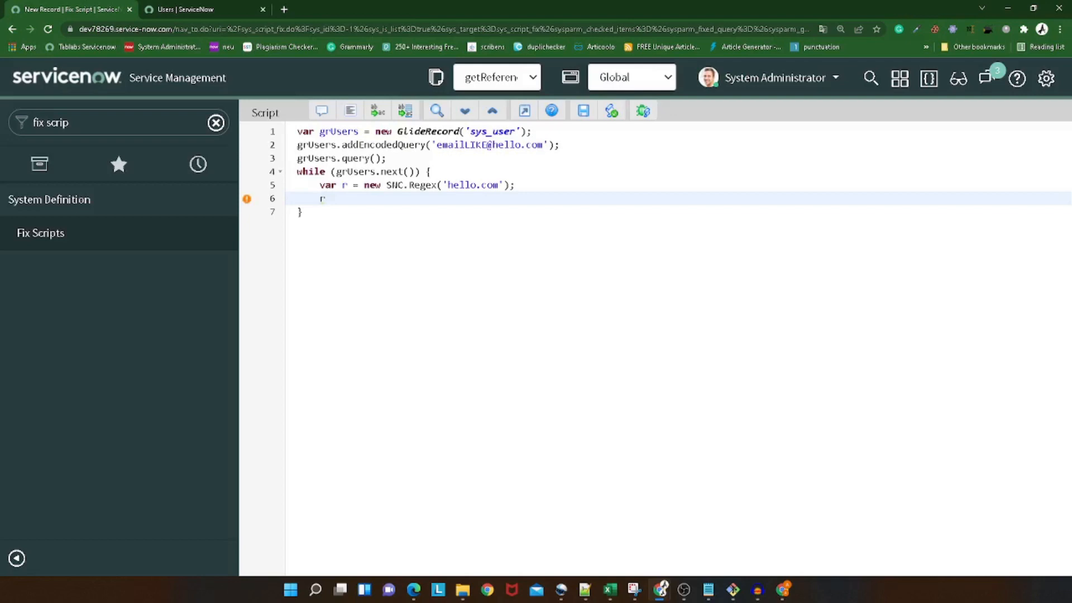
Add r.replaceAll(grUsers.email, 'technomonk.com') to swap each email's domain
{"action": "type", "text": "."}
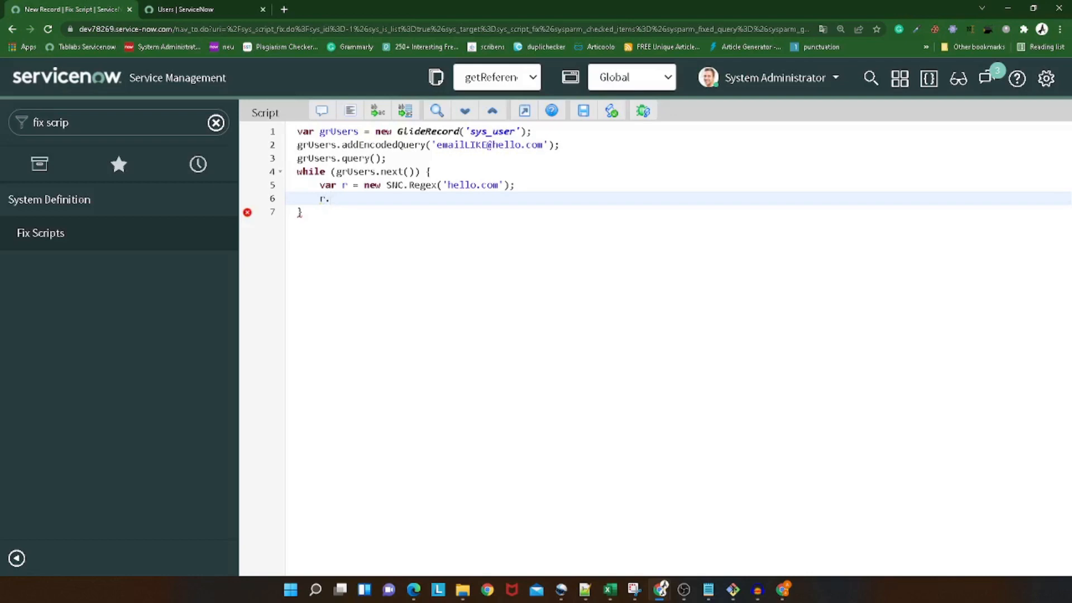
{"action": "type", "text": "replaceA"}
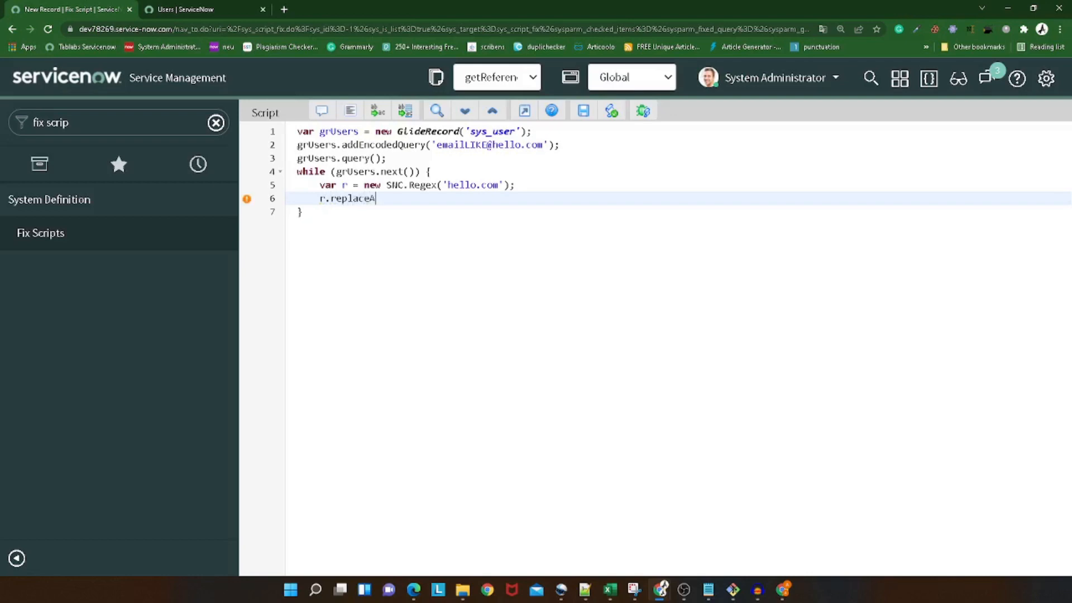
{"action": "type", "text": "l"}
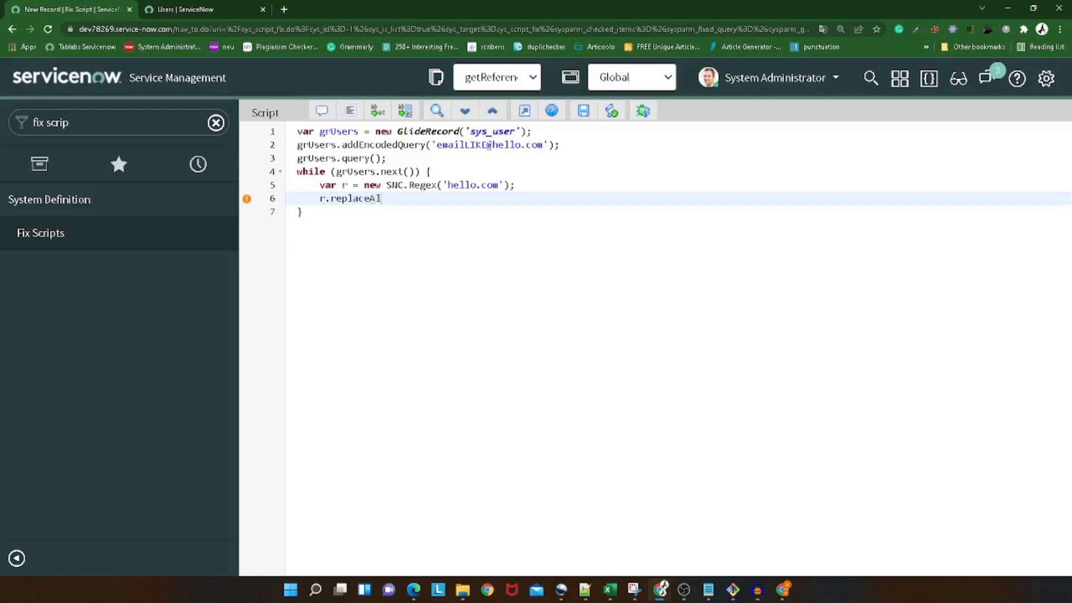
{"action": "type", "text": "l"}
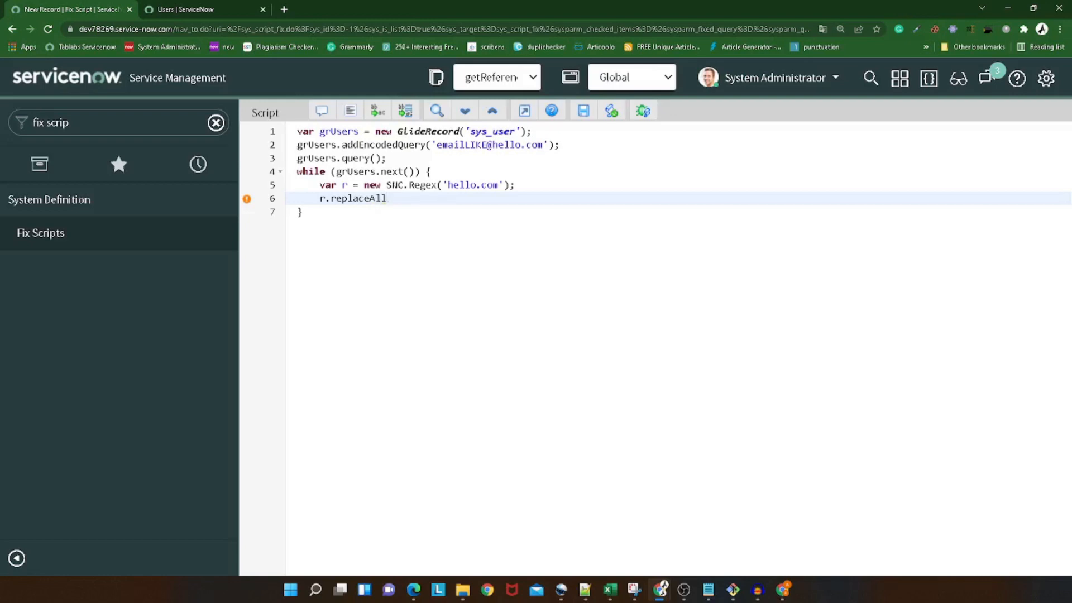
{"action": "type", "text": "()"}
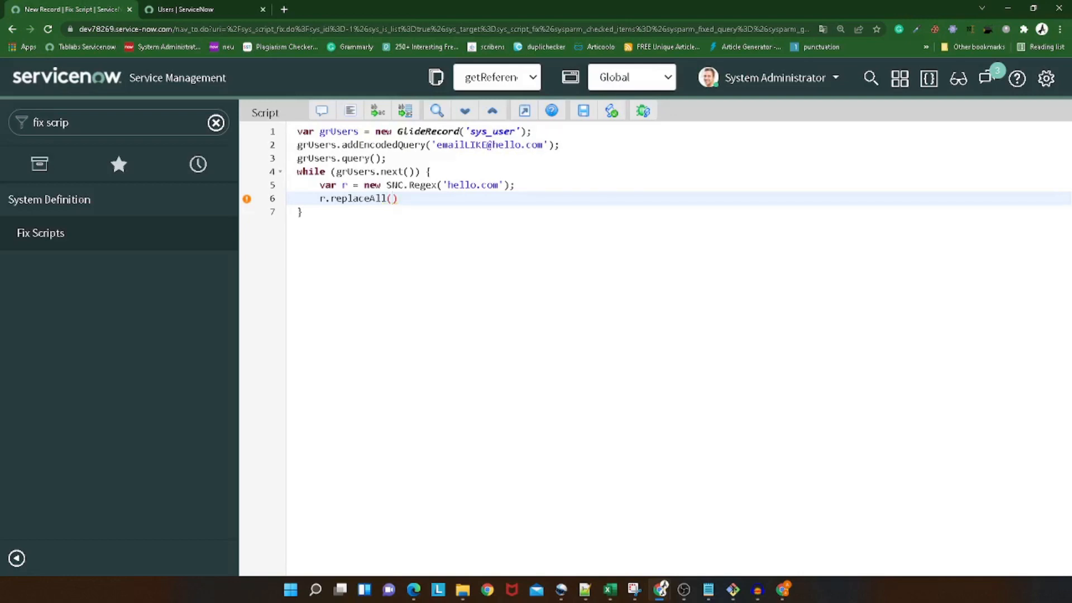
{"action": "type", "text": "us"}
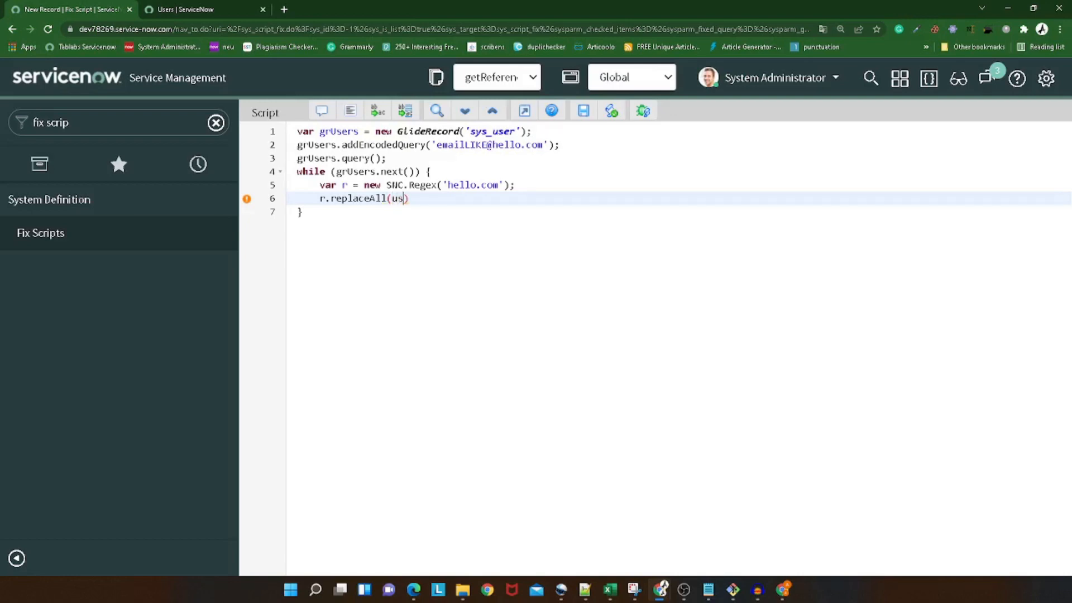
{"action": "key", "text": "Backspace"}
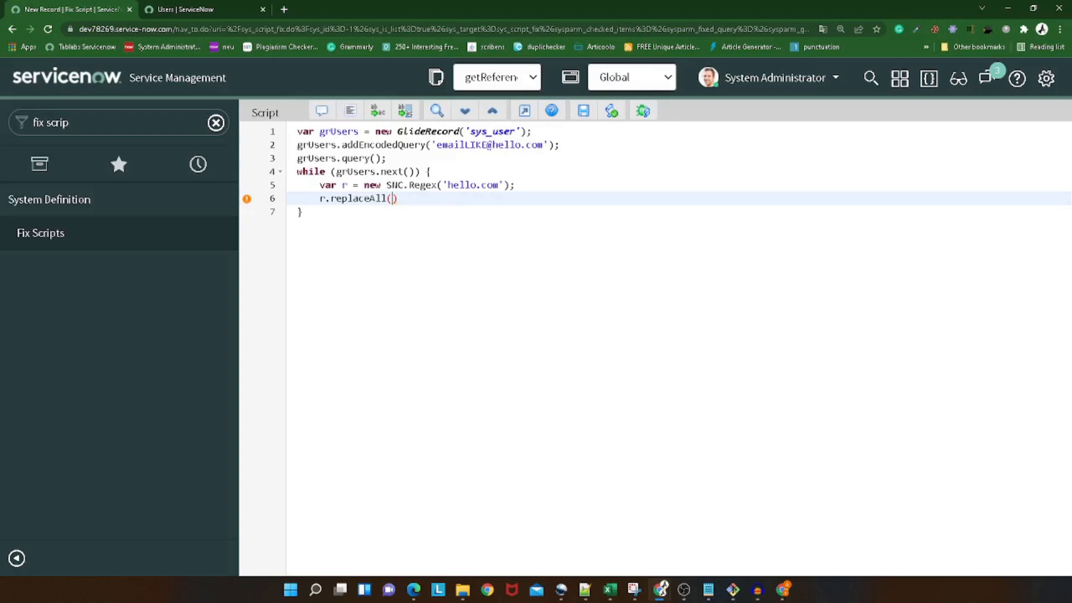
{"action": "type", "text": "grUsers.email,"}
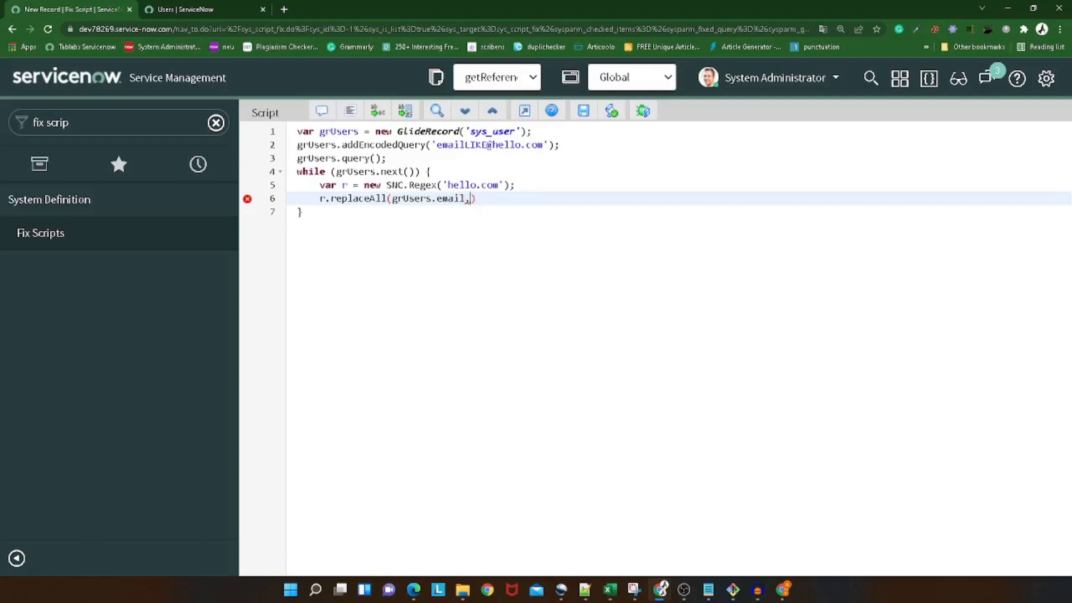
{"action": "type", "text": "'"}
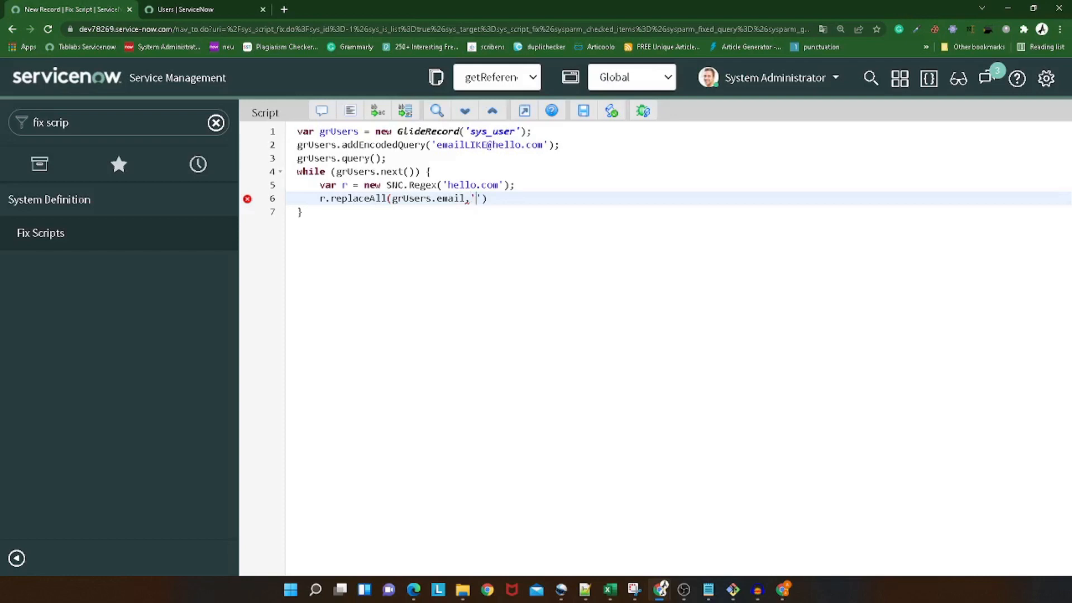
{"action": "type", "text": "techn"}
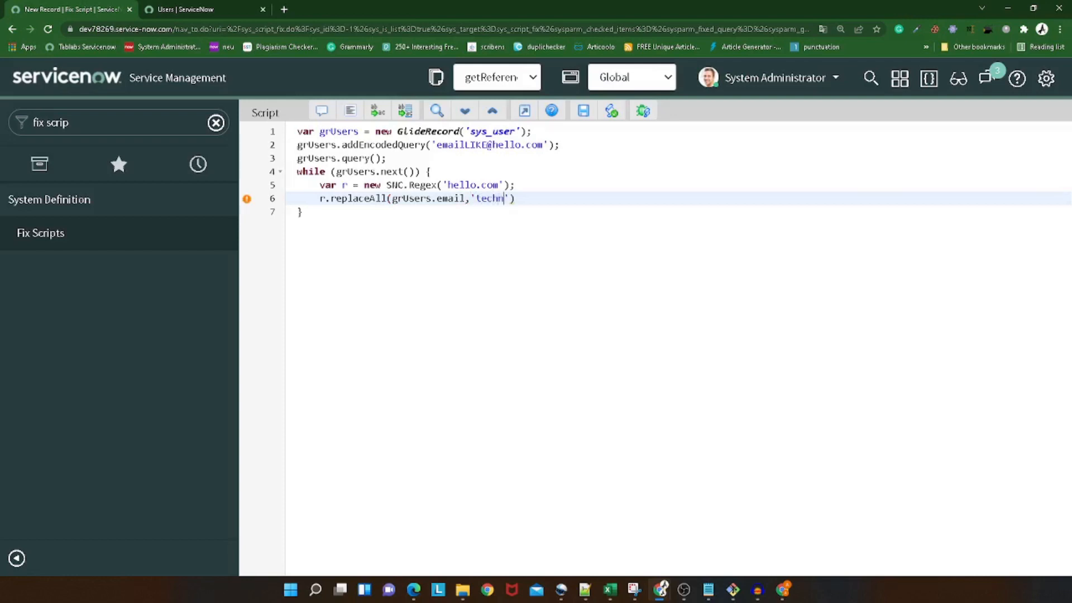
{"action": "type", "text": "omon"}
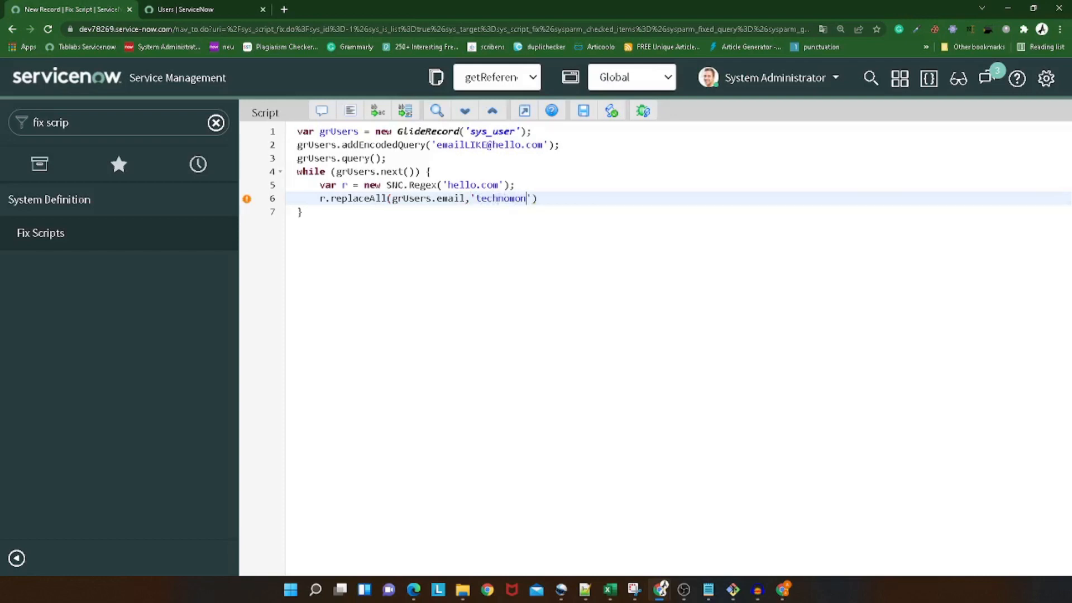
{"action": "type", "text": "k"}
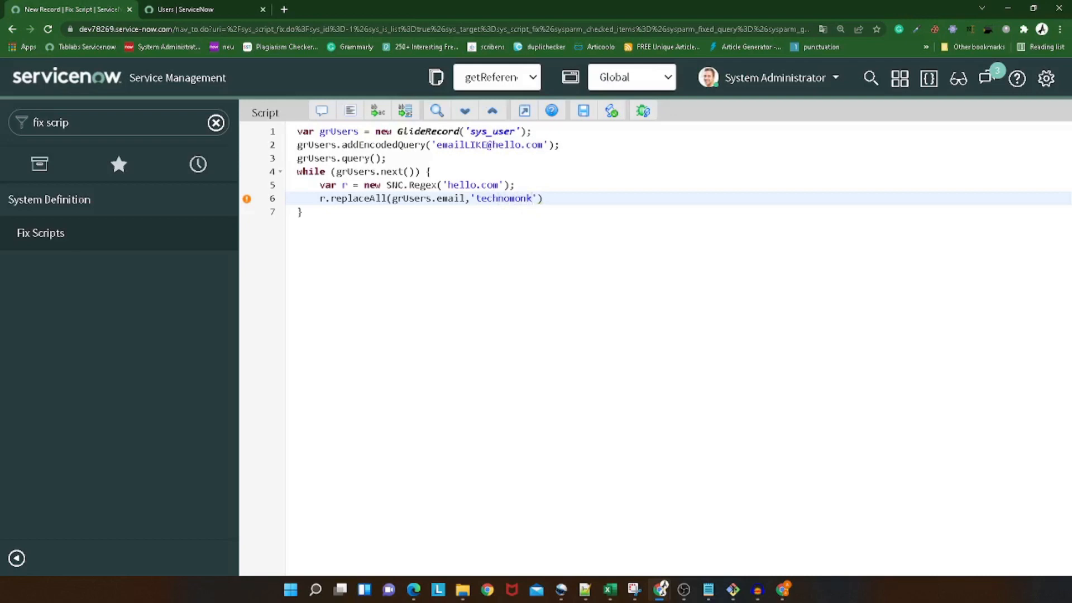
{"action": "type", "text": ".com"}
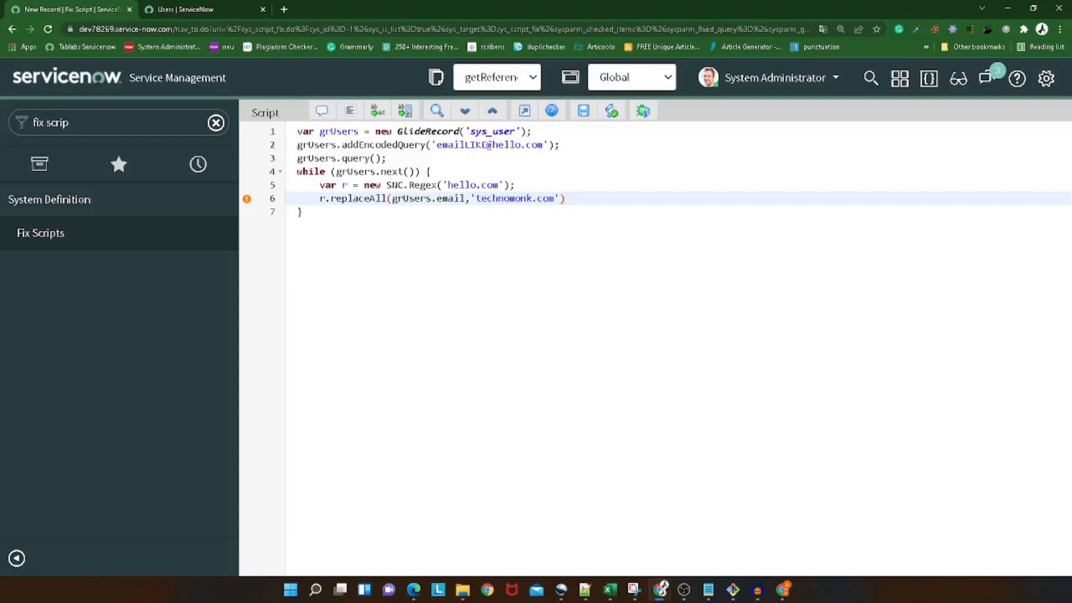
{"action": "key", "text": "Enter"}
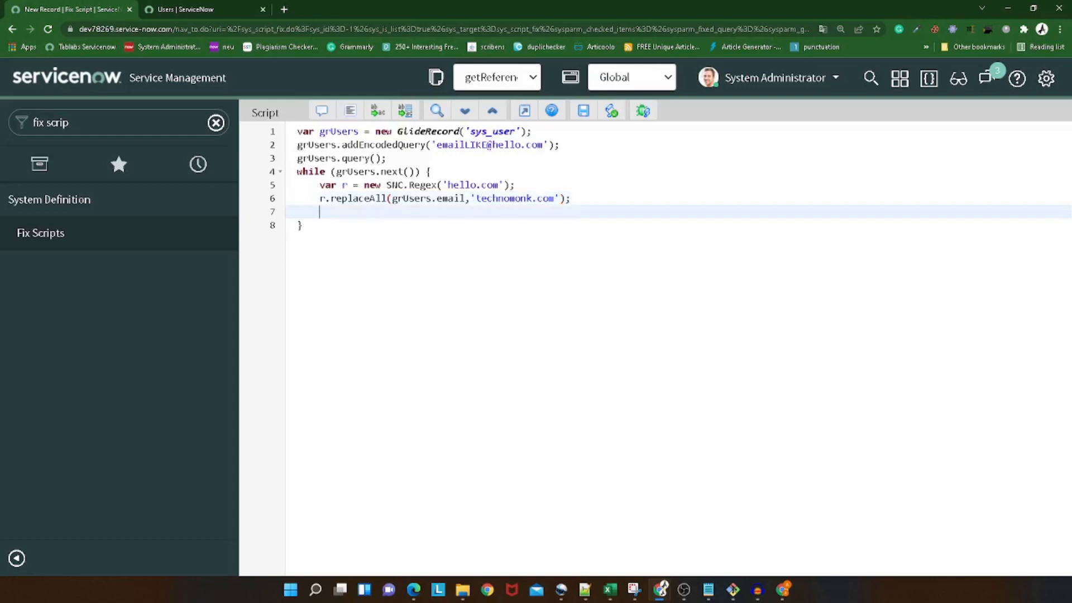
Add grUsers.update(); as the last line of the loop body
{"action": "type", "text": "gr."}
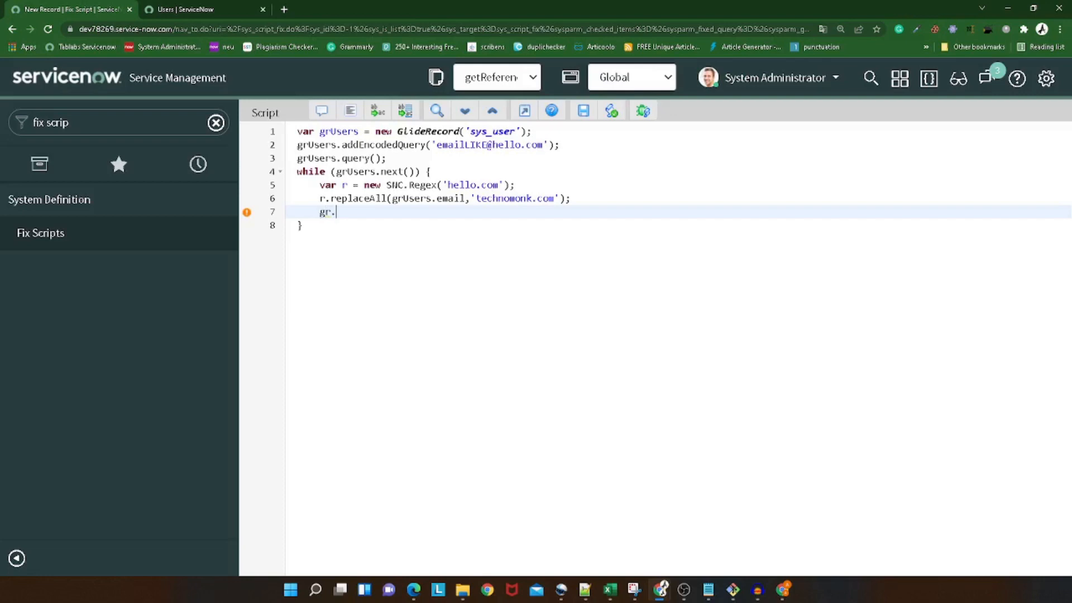
{"action": "key", "text": "Backspace"}
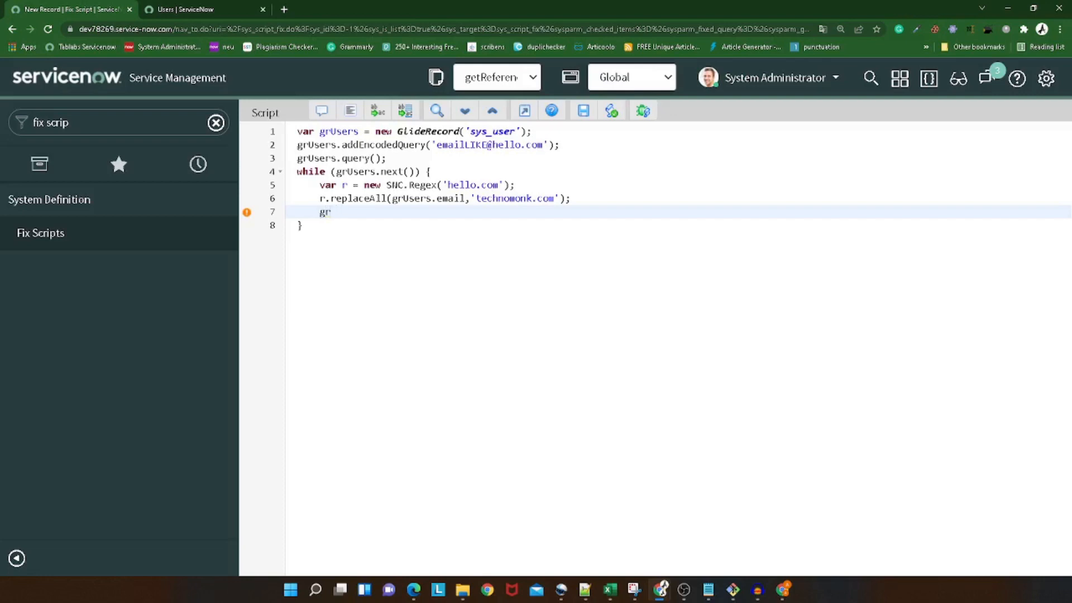
{"action": "type", "text": "Users"}
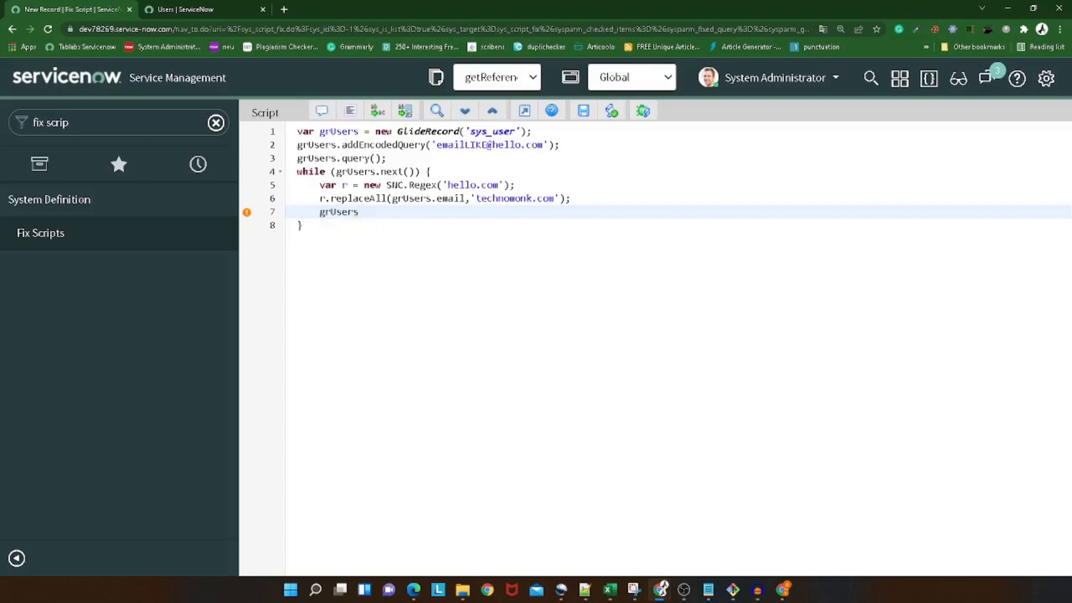
{"action": "type", "text": ".update()"}
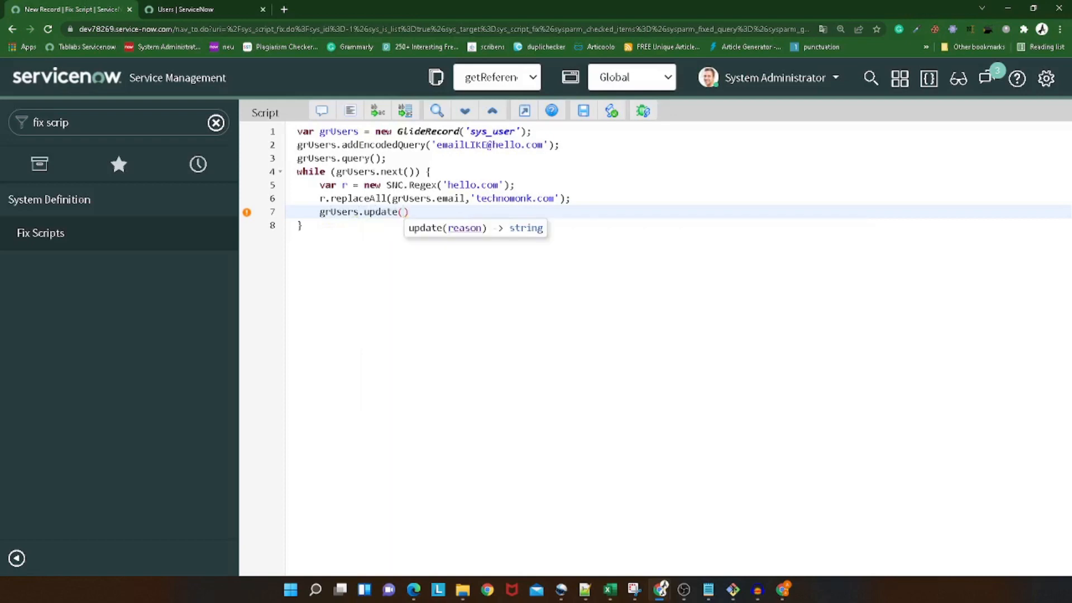
{"action": "type", "text": ";"}
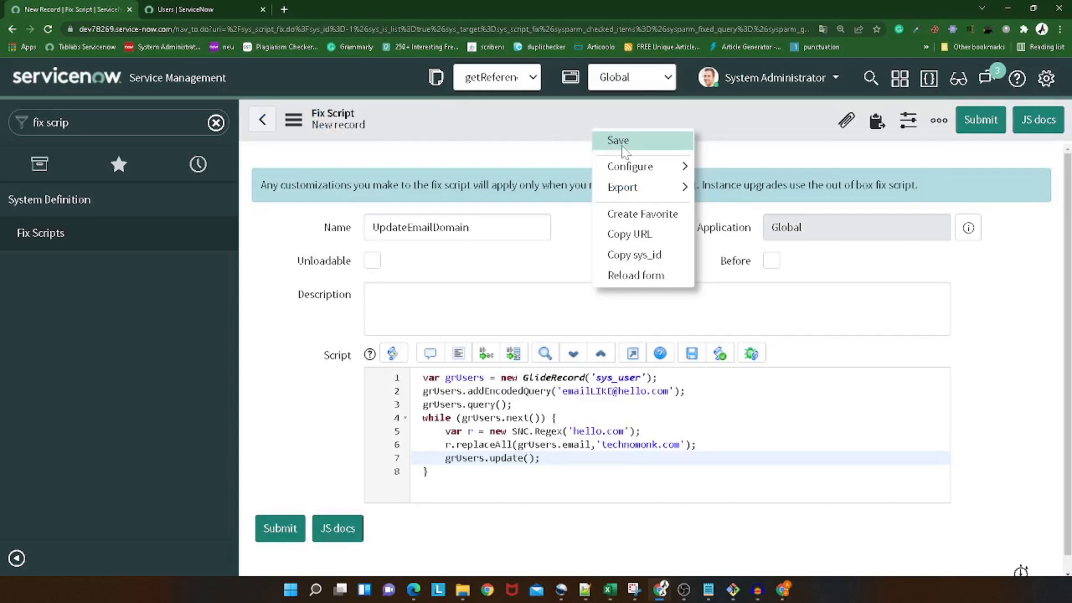
Save the fix script, run it in the background, and dismiss the line-5 pattern error
{"action": "left_click", "coordinate": [617, 140]}
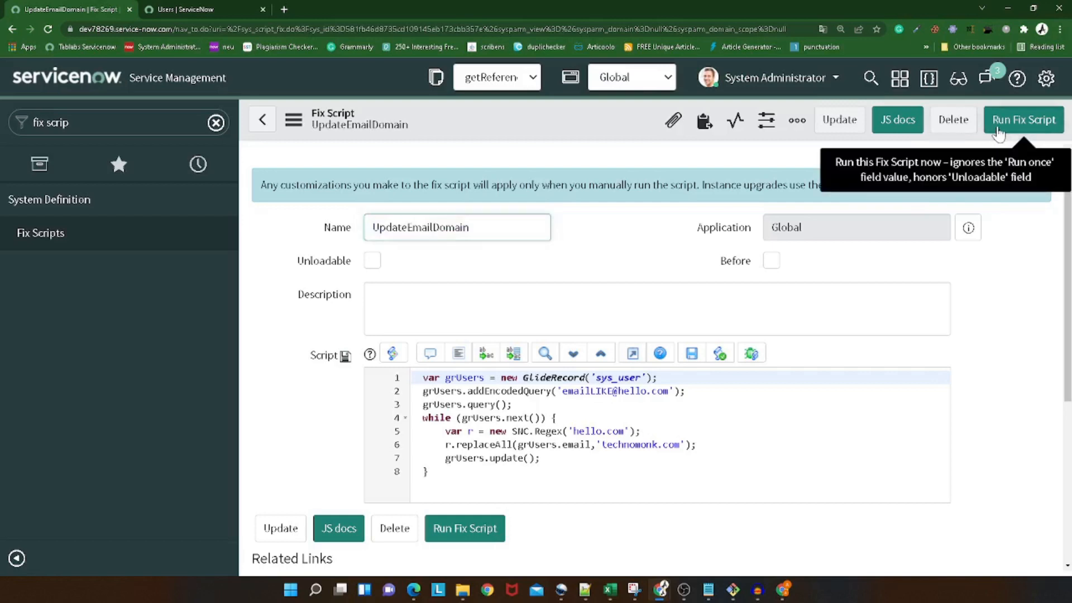
{"action": "left_click", "coordinate": [1023, 120]}
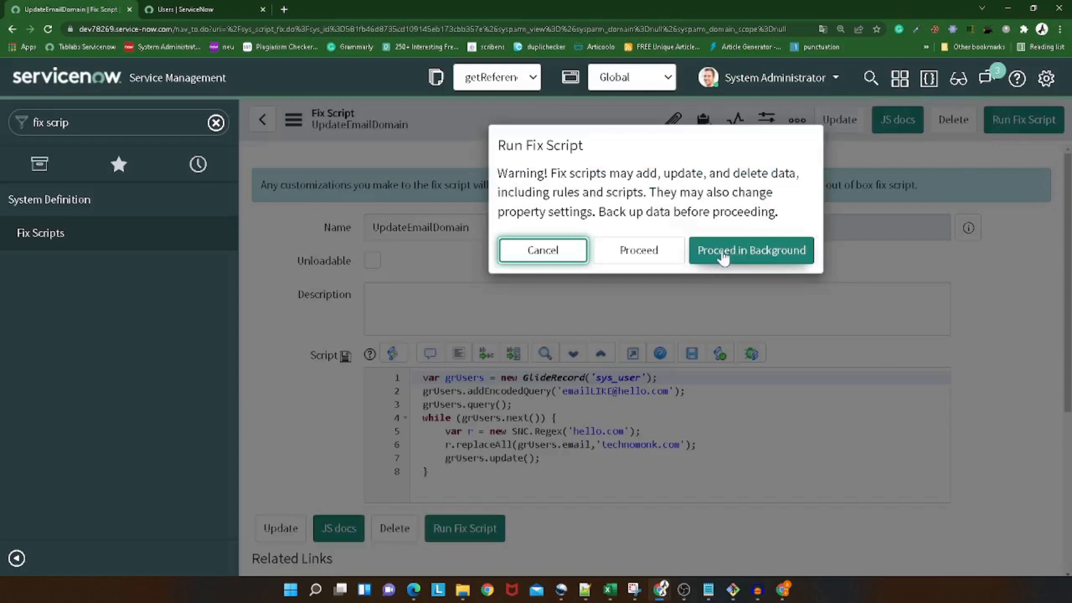
{"action": "left_click", "coordinate": [750, 250]}
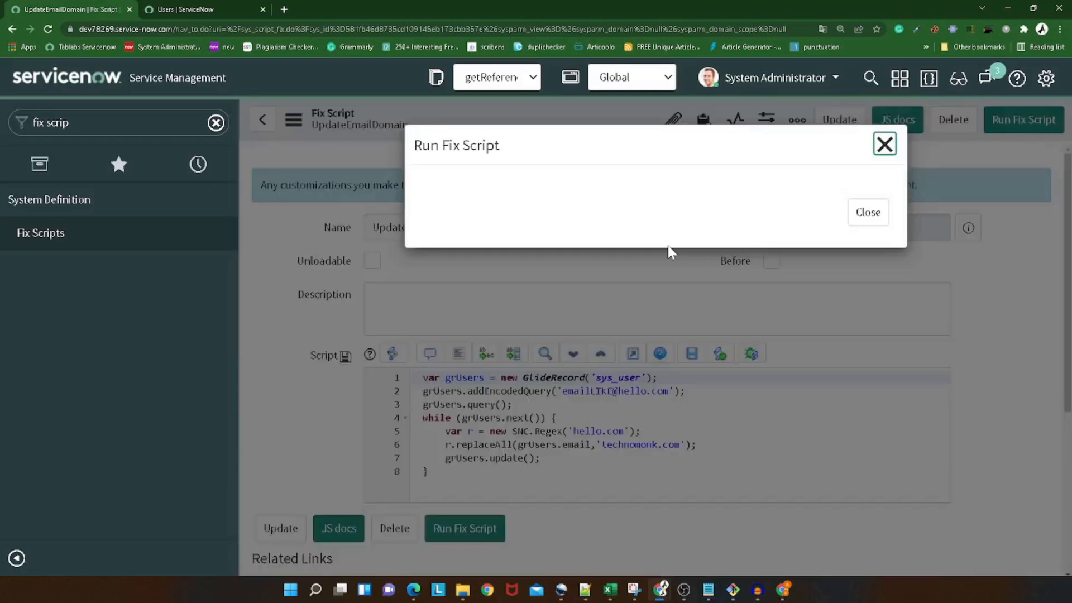
{"action": "left_click", "coordinate": [1022, 119]}
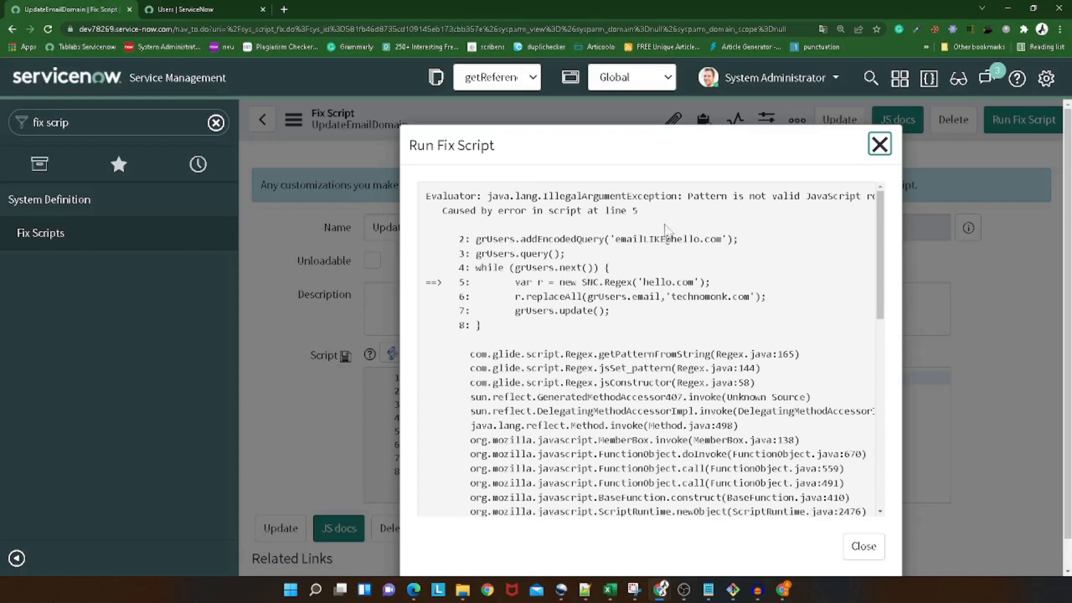
{"action": "mouse_move", "coordinate": [877, 182]}
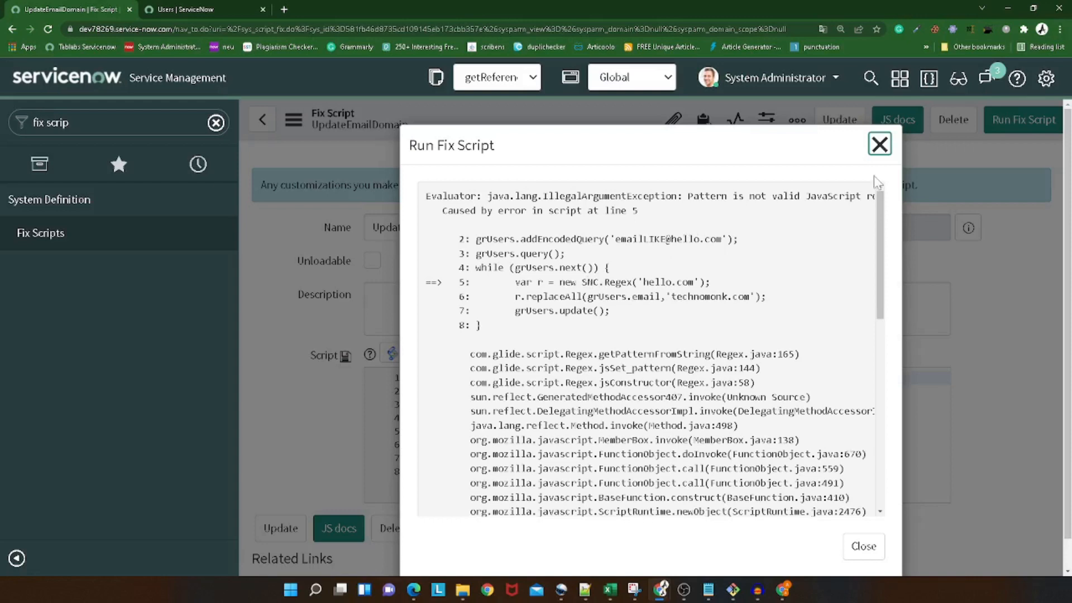
{"action": "left_click", "coordinate": [880, 144]}
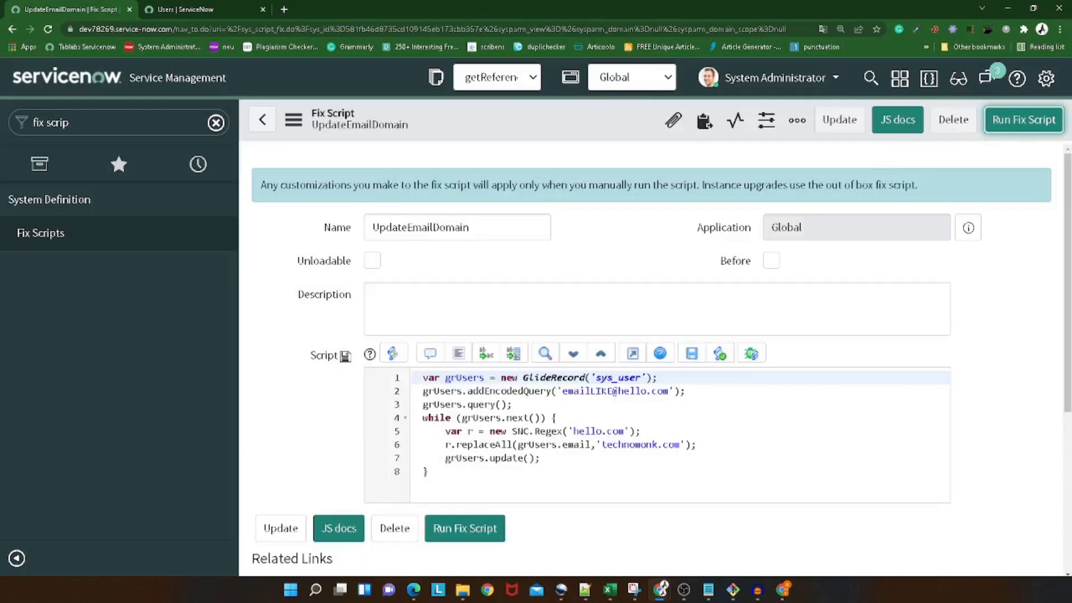
{"action": "mouse_move", "coordinate": [533, 521]}
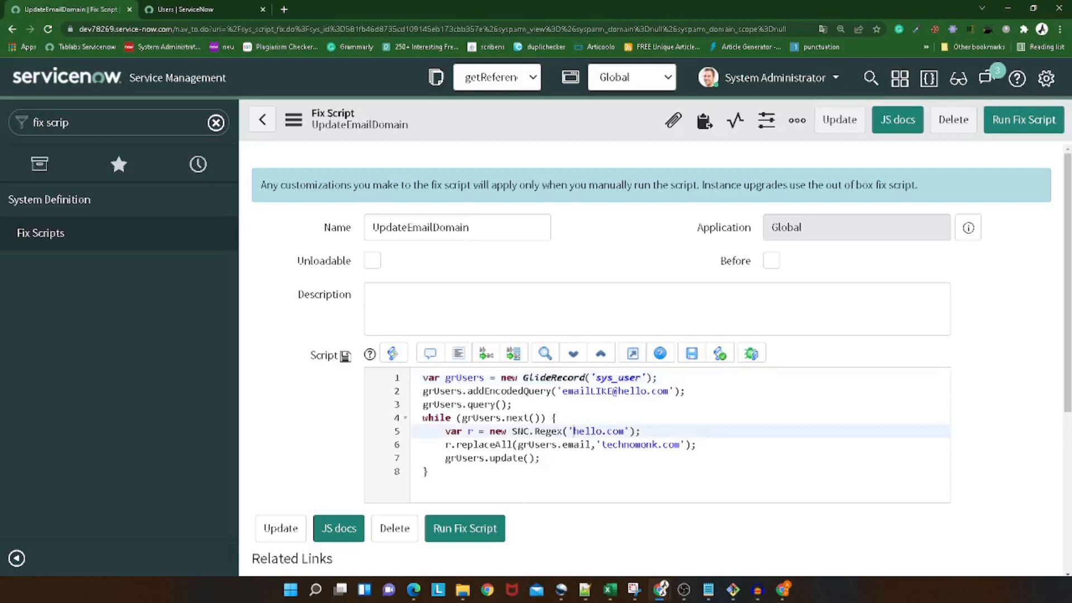
Change the regex to '/hello.com/', save, and rerun the fix script in the background
{"action": "type", "text": "/"}
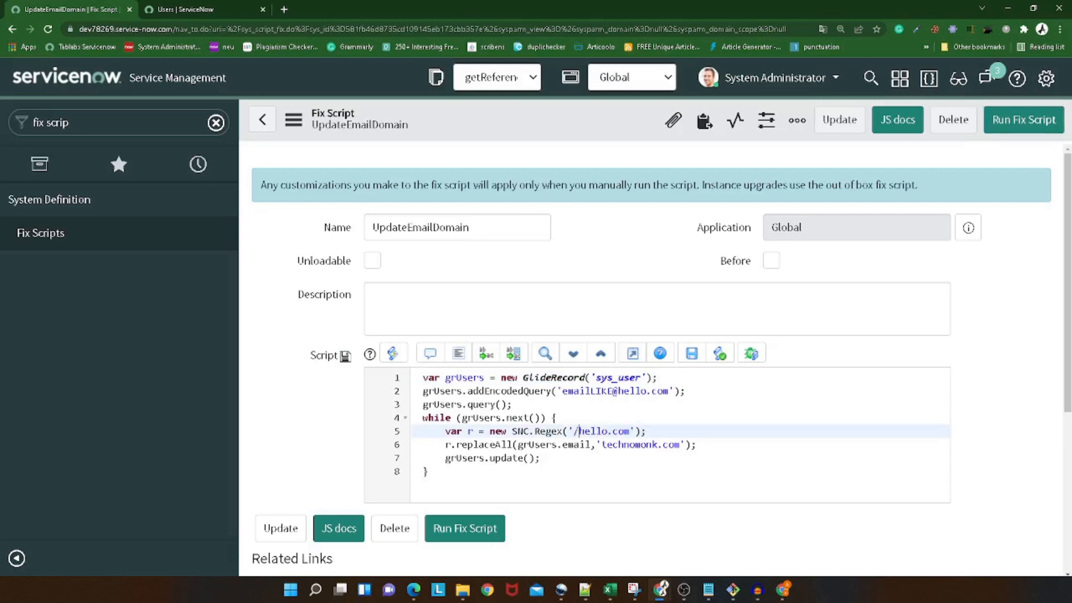
{"action": "type", "text": "/"}
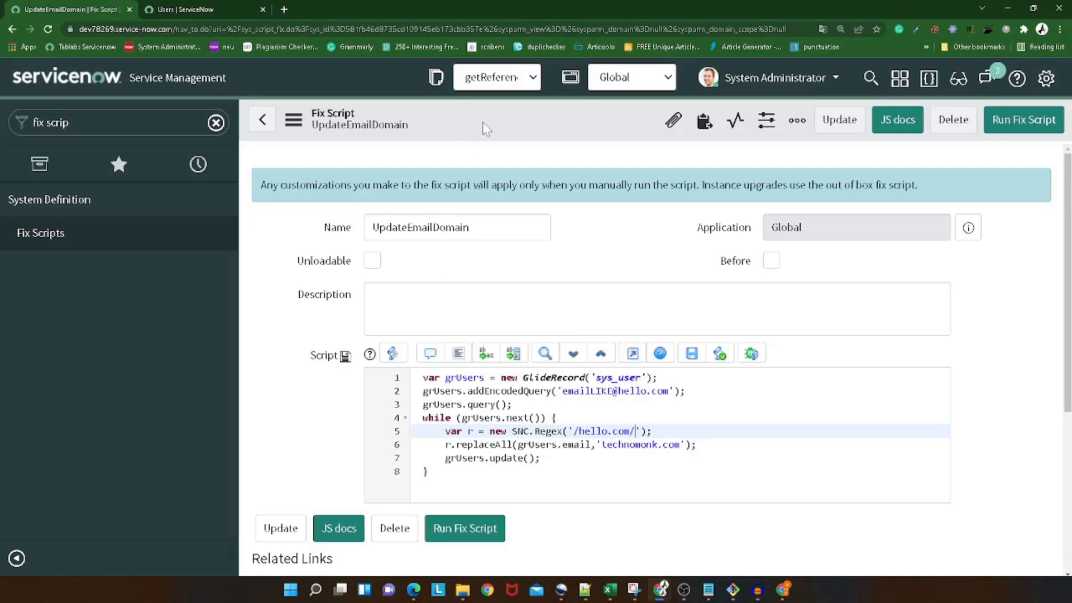
{"action": "left_click", "coordinate": [293, 119]}
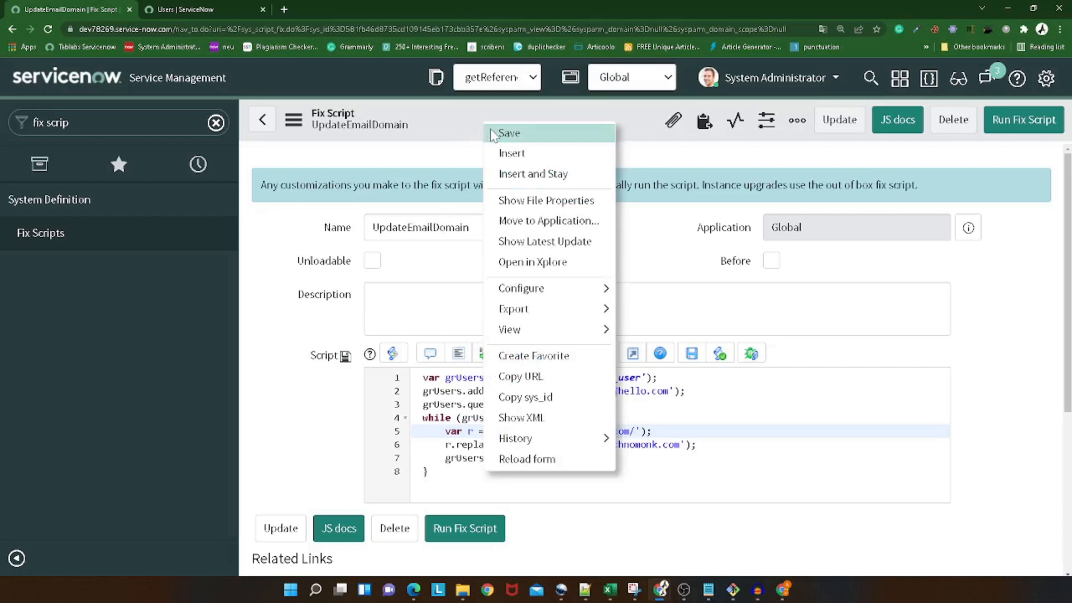
{"action": "left_click", "coordinate": [509, 133]}
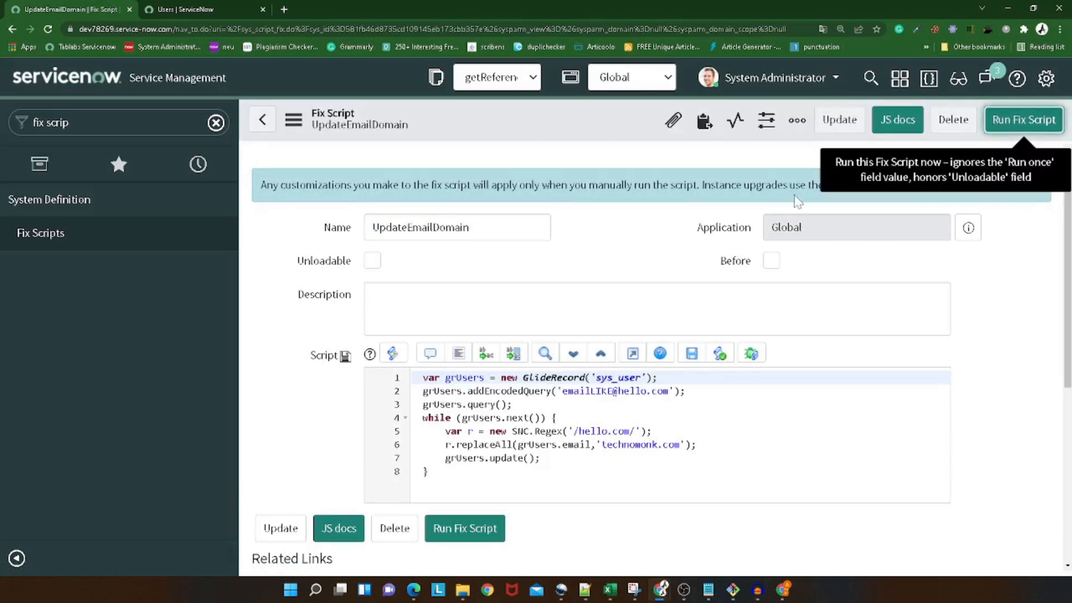
{"action": "mouse_move", "coordinate": [664, 248]}
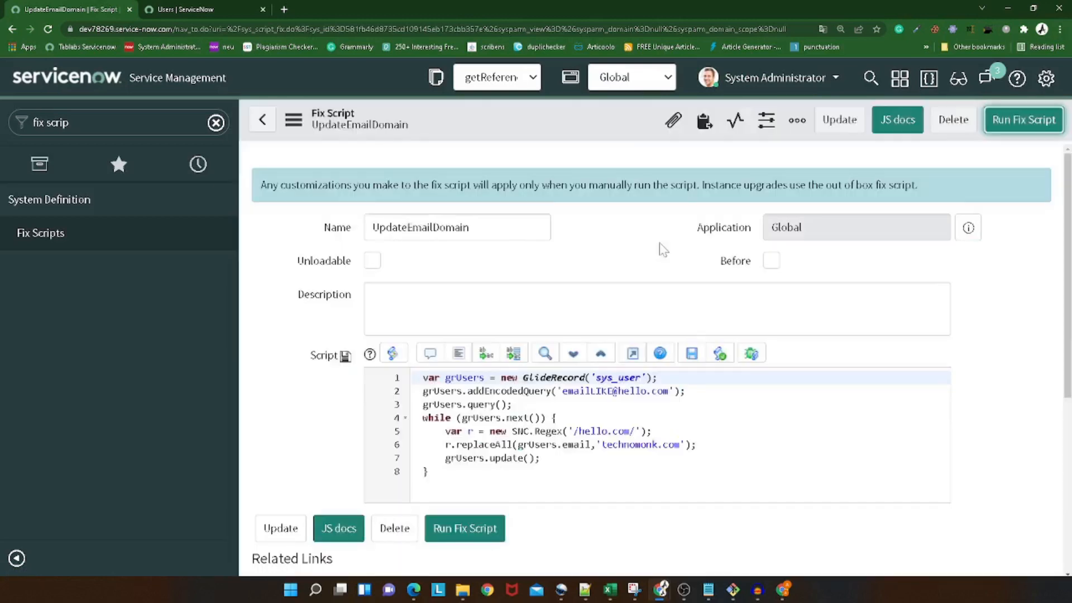
{"action": "left_click", "coordinate": [1024, 120]}
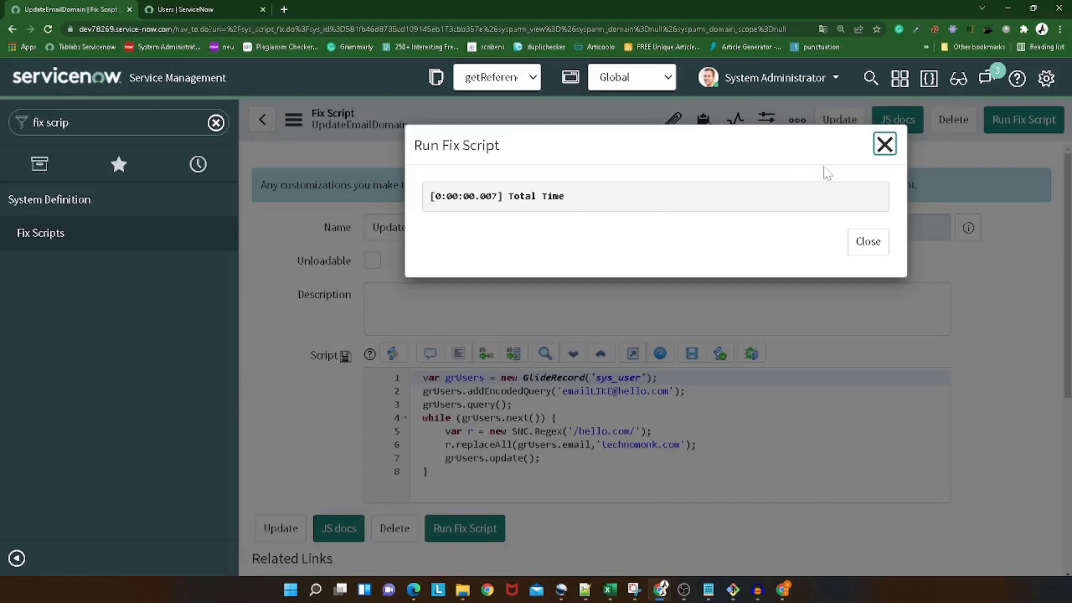
{"action": "left_click", "coordinate": [884, 144]}
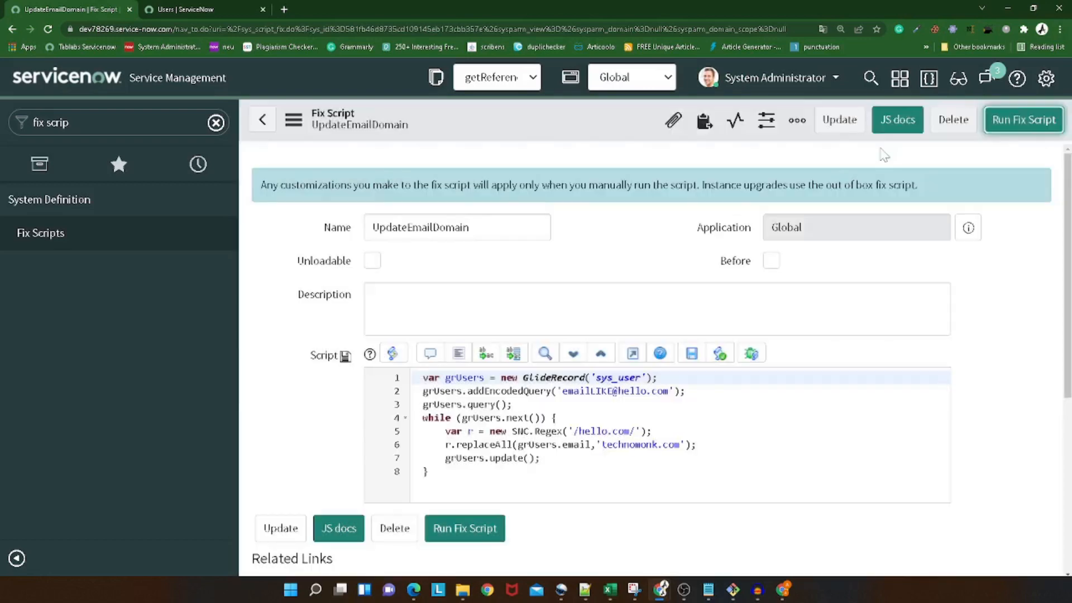
{"action": "left_click", "coordinate": [198, 9]}
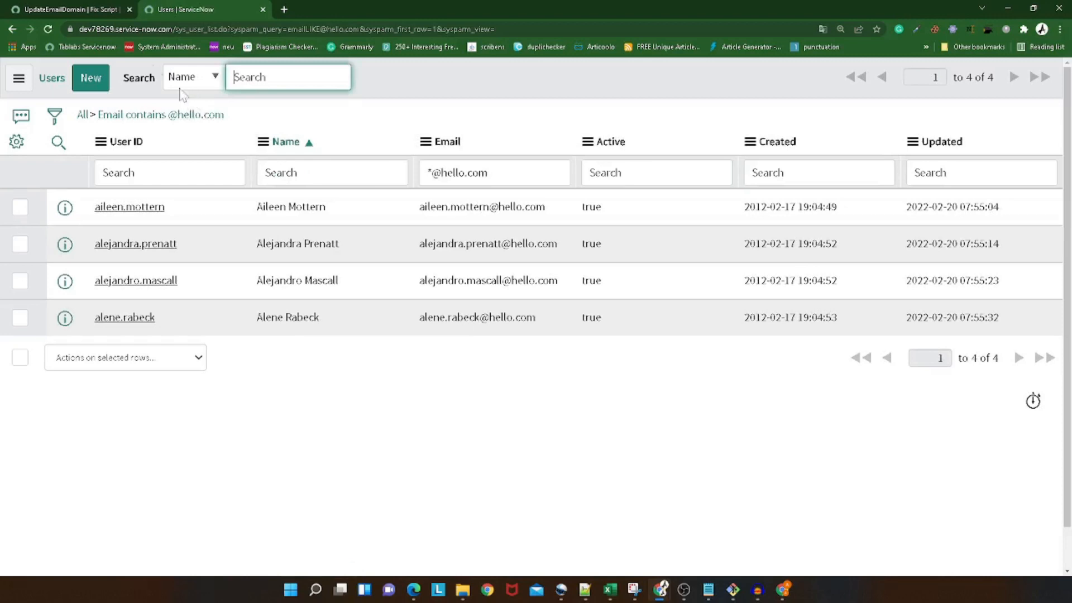
{"action": "mouse_move", "coordinate": [234, 448]}
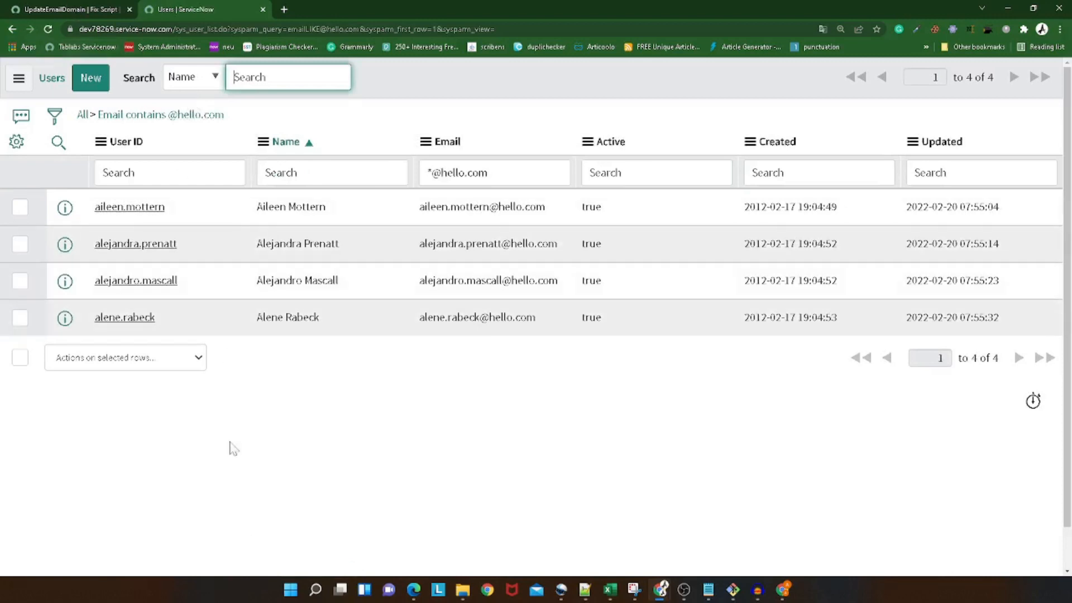
{"action": "left_click", "coordinate": [68, 9]}
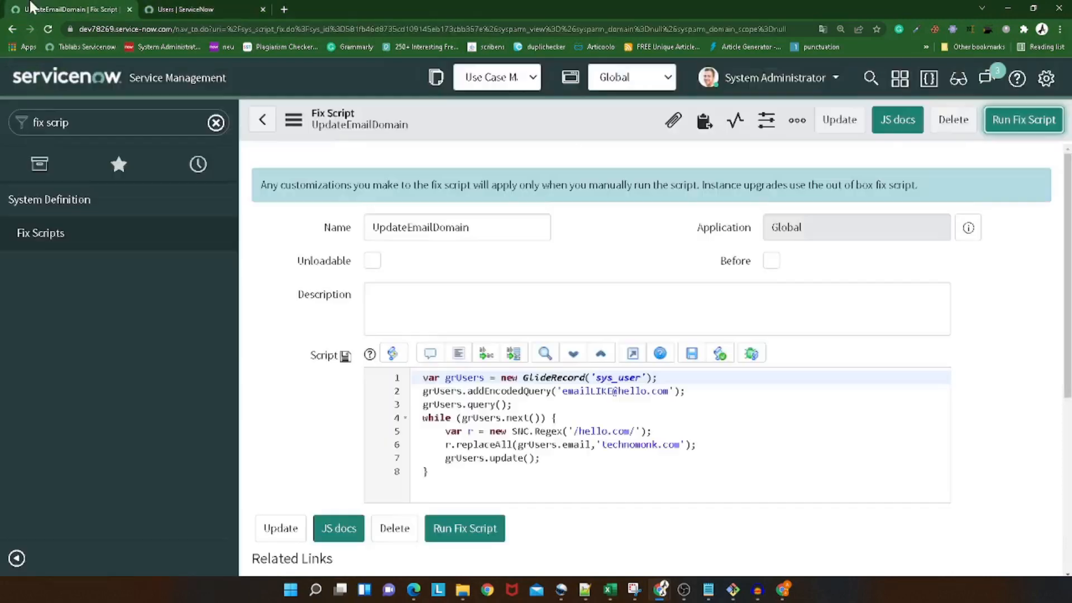